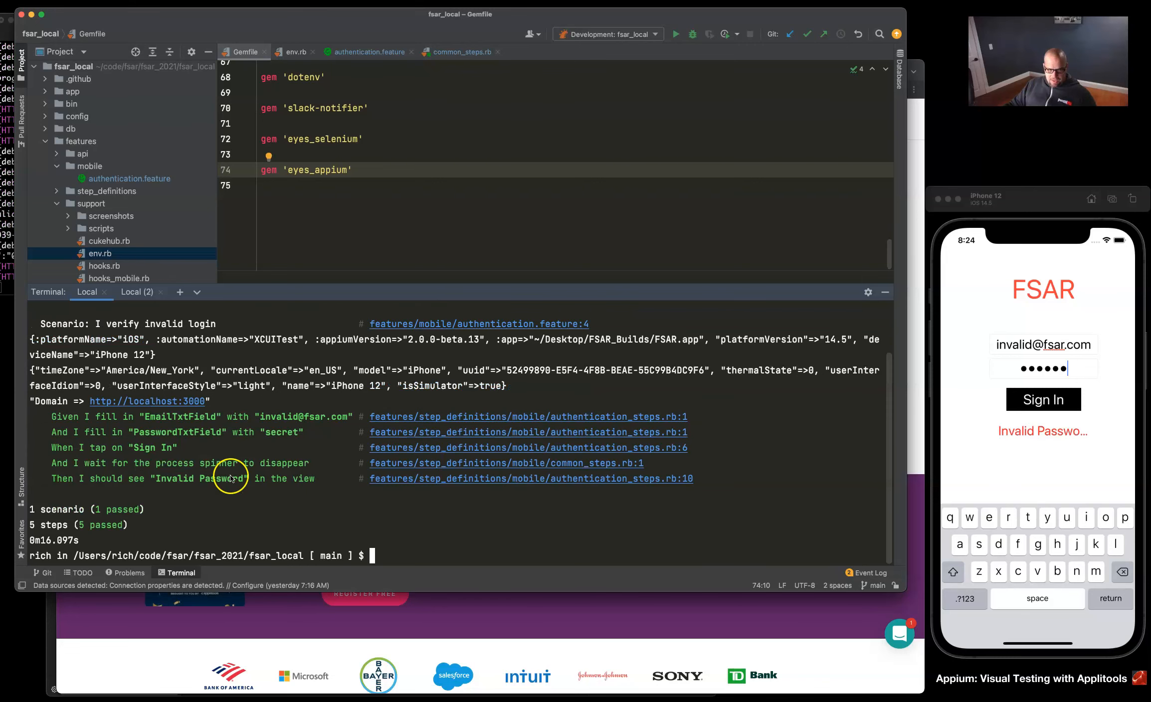
mouse_move(188, 418)
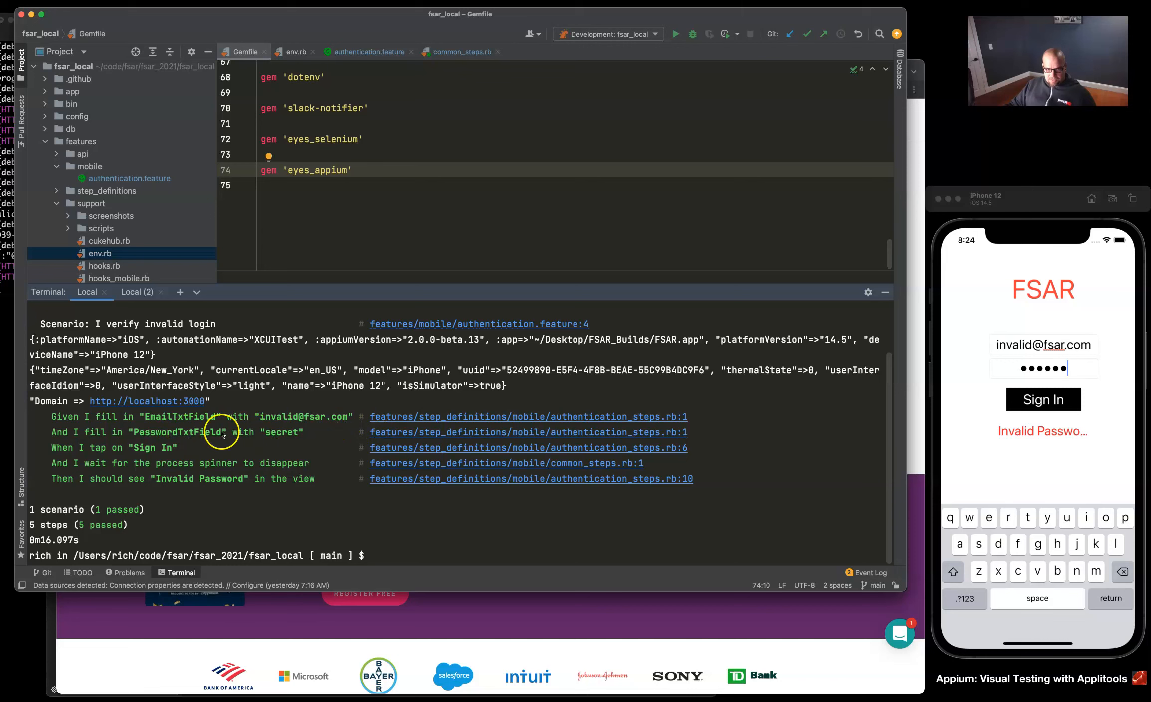
mouse_move(164, 459)
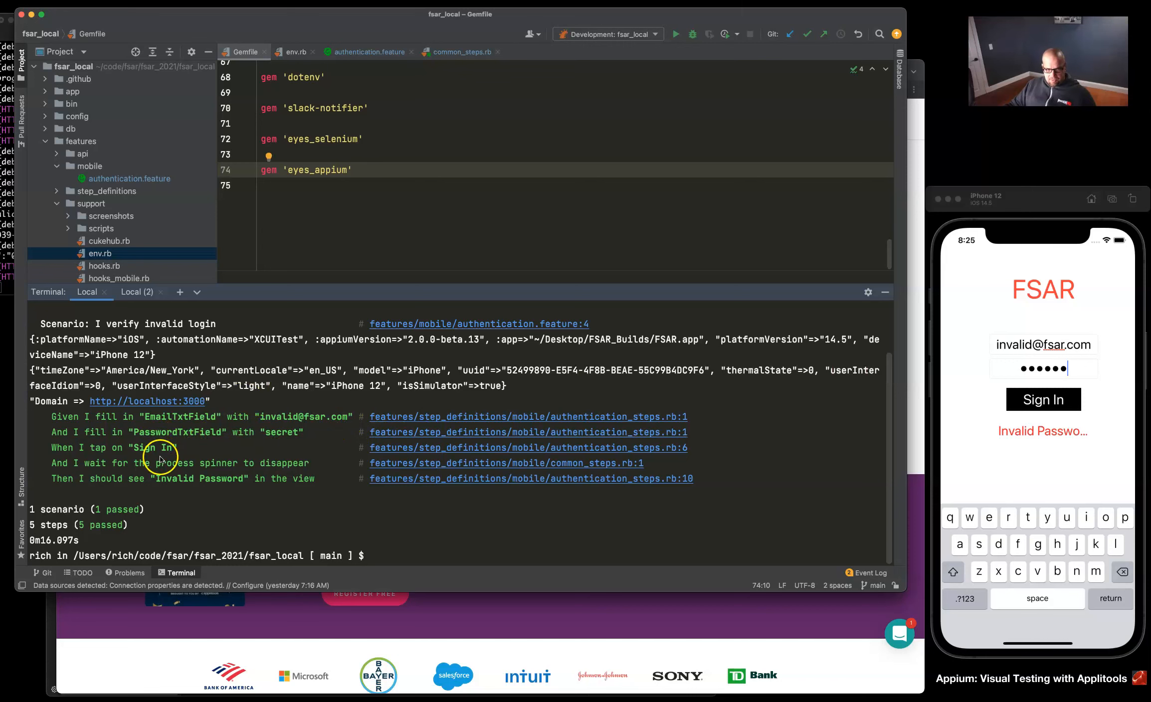
mouse_move(202, 466)
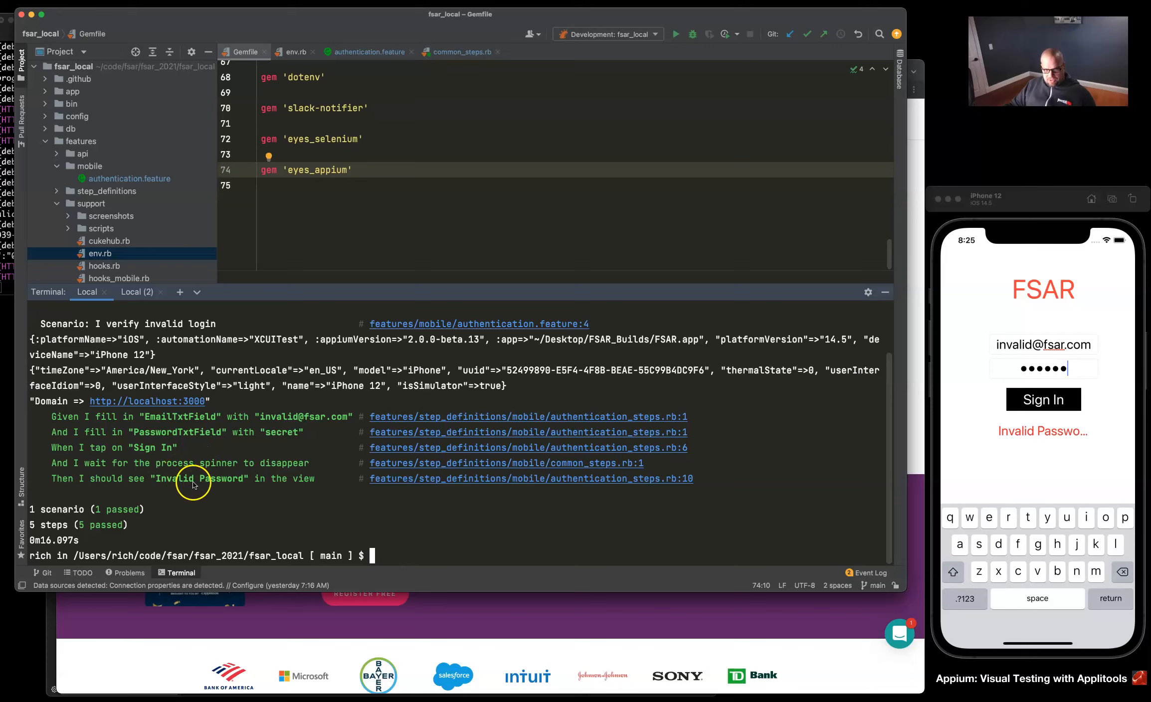
mouse_move(285, 484)
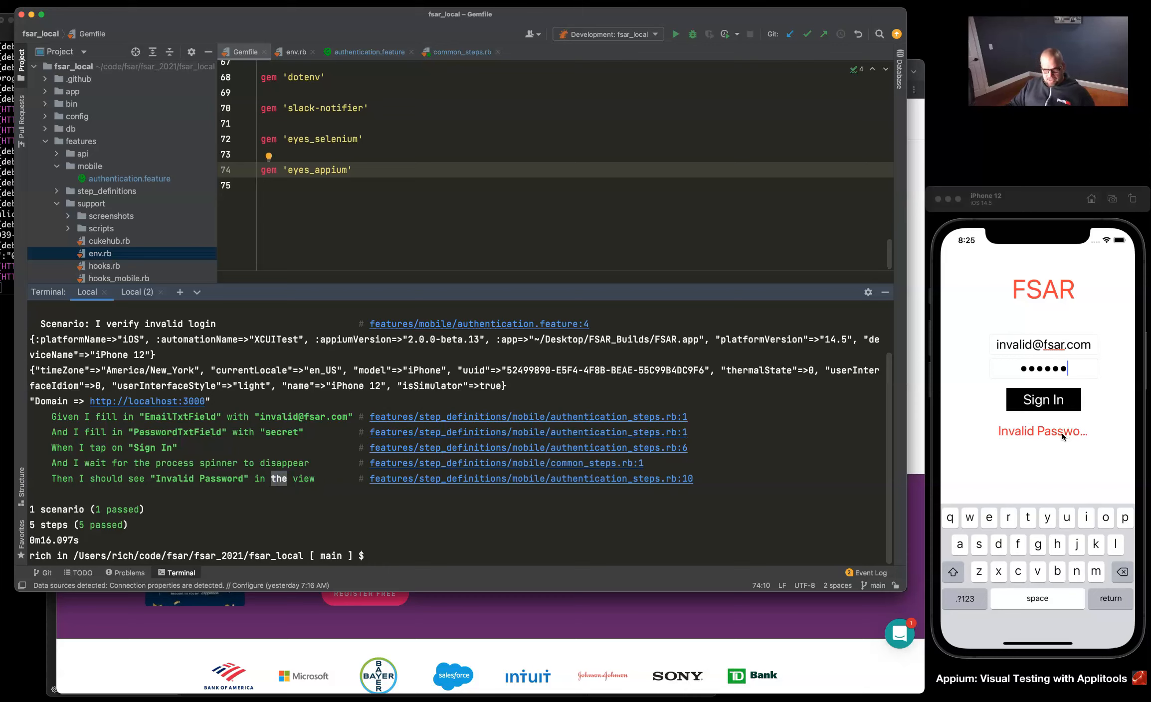
Select the word 'Password' in the passing invalid login test output
double_click(221, 478)
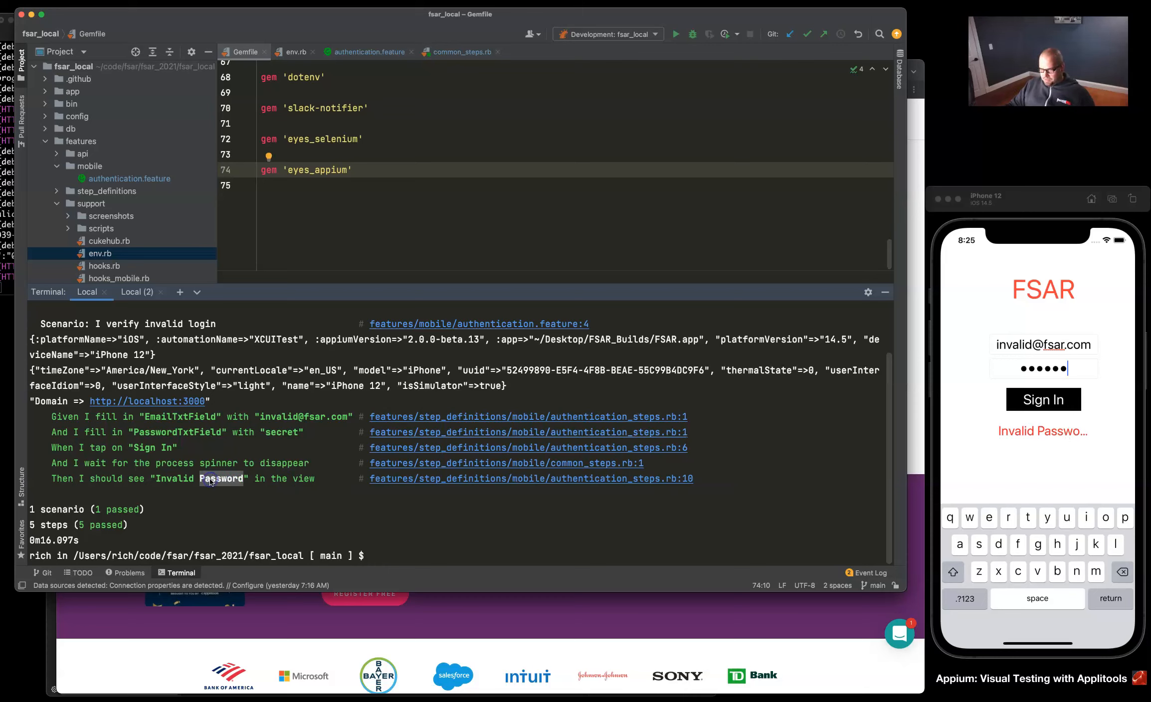
mouse_move(1079, 436)
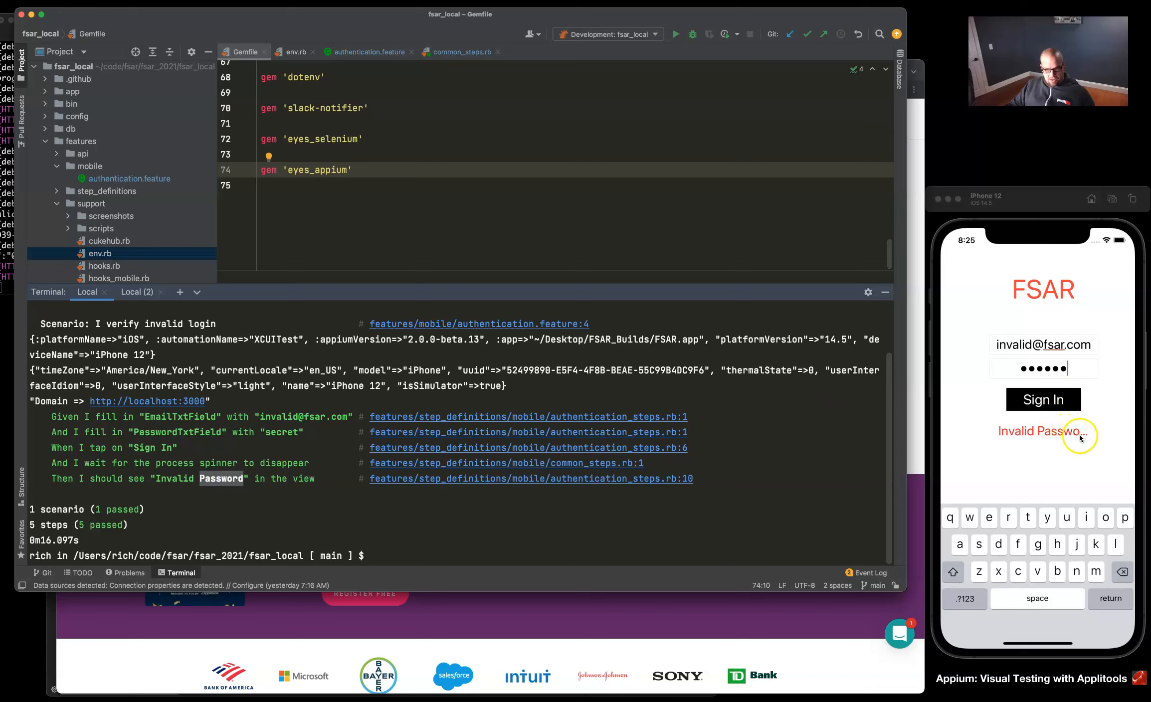
mouse_move(1061, 437)
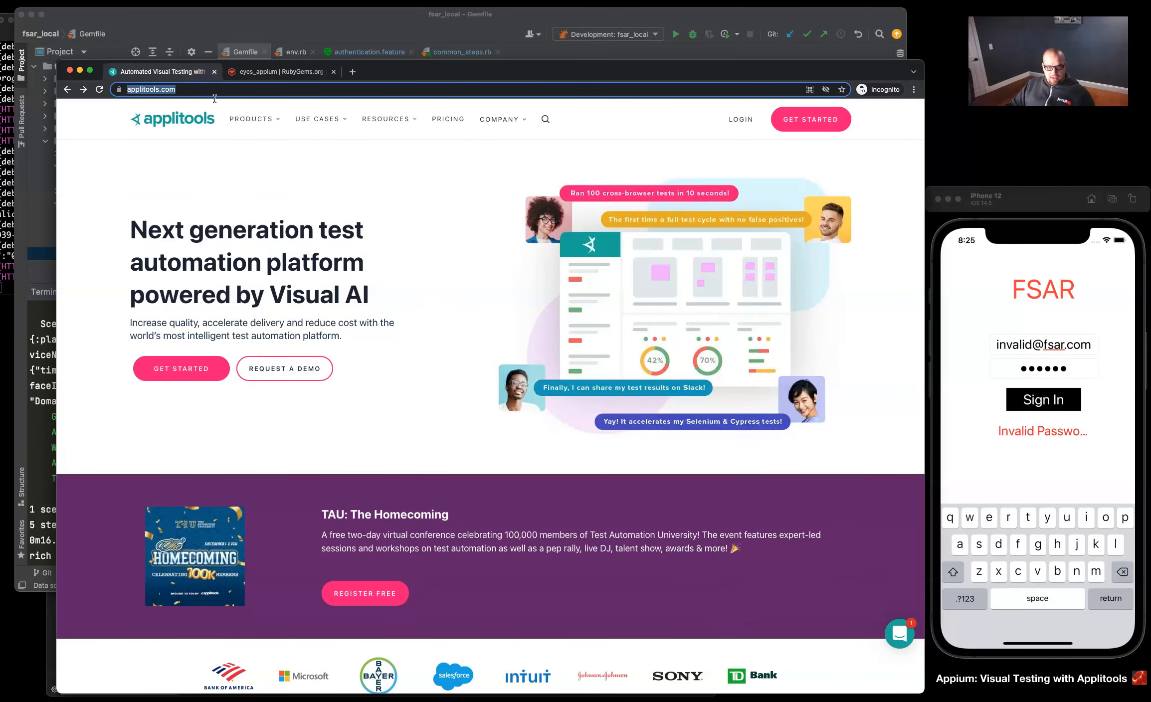
Browse the Applitools Eyes and Visual AI pages, then view the eyes_appium gem page
left_click(252, 118)
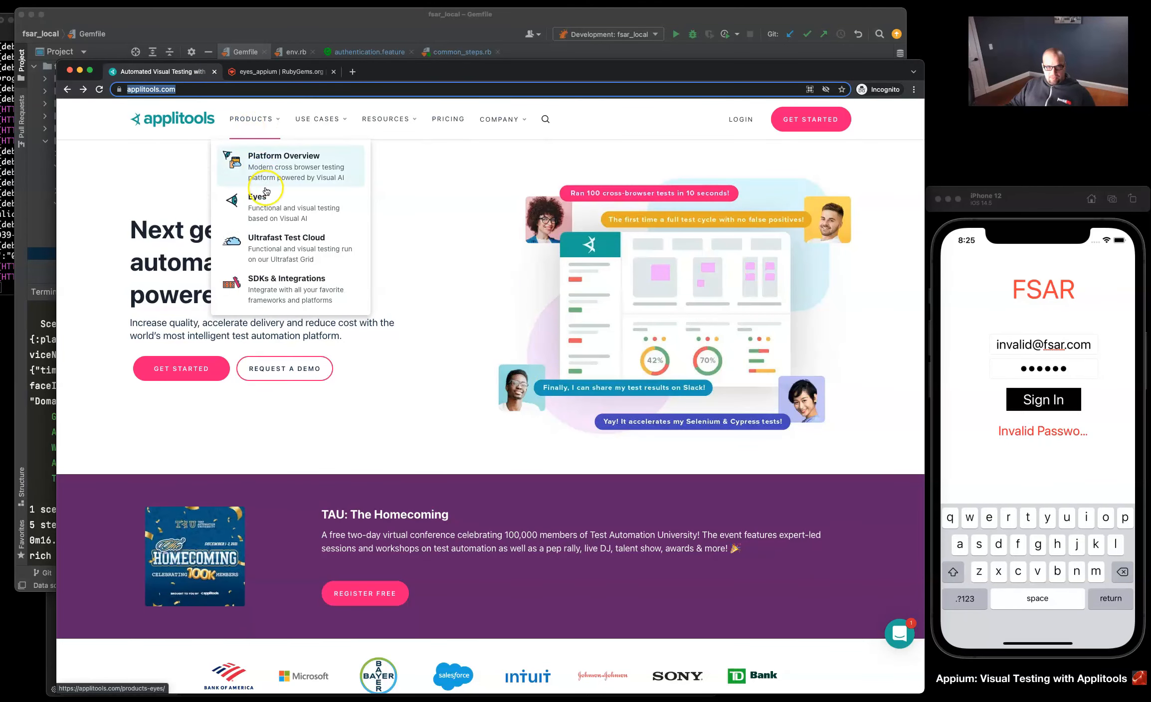
left_click(258, 197)
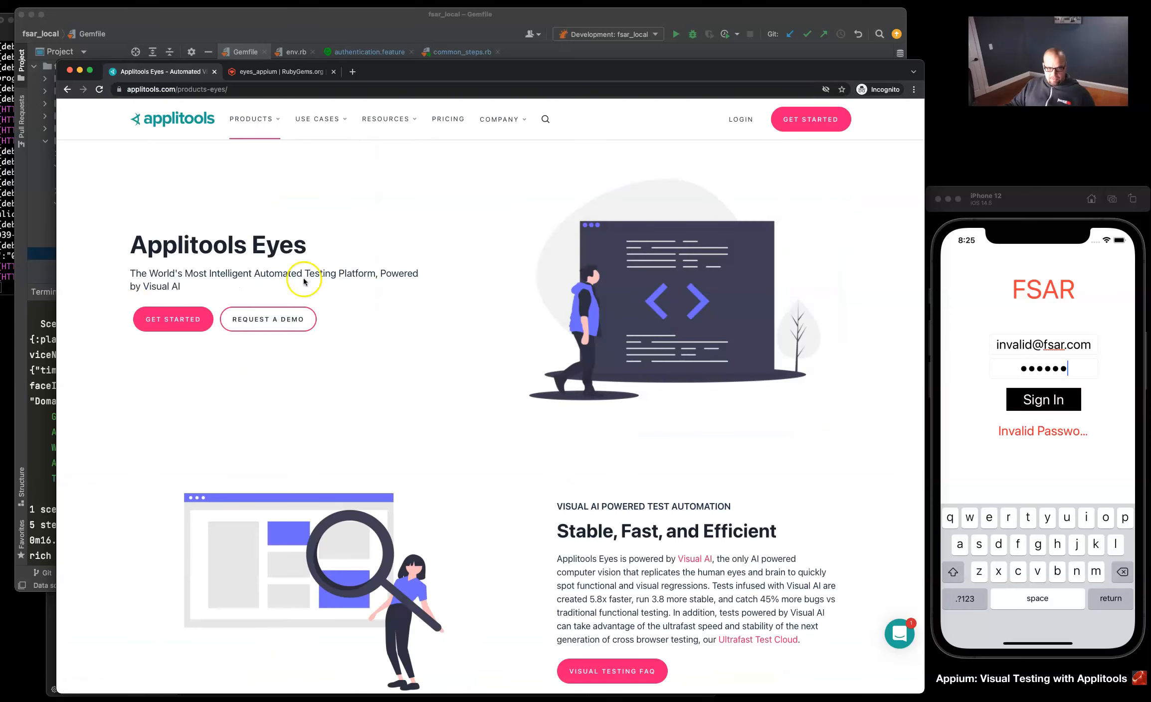
mouse_move(537, 439)
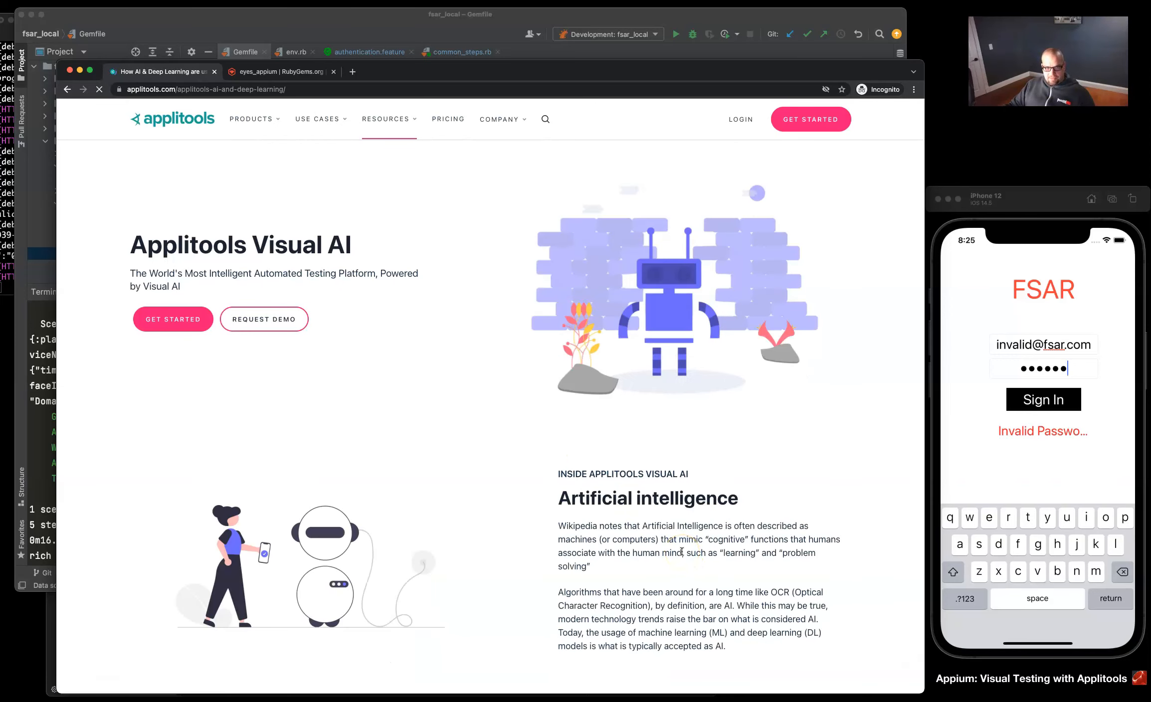
scroll("down", 3)
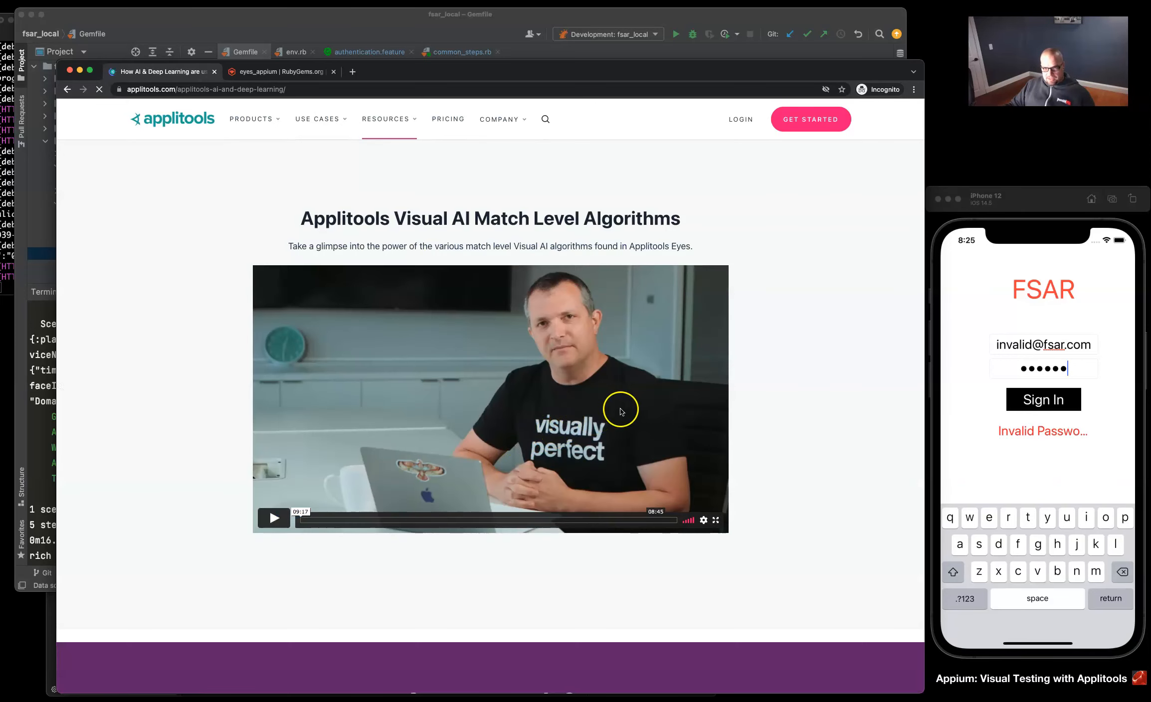
mouse_move(791, 387)
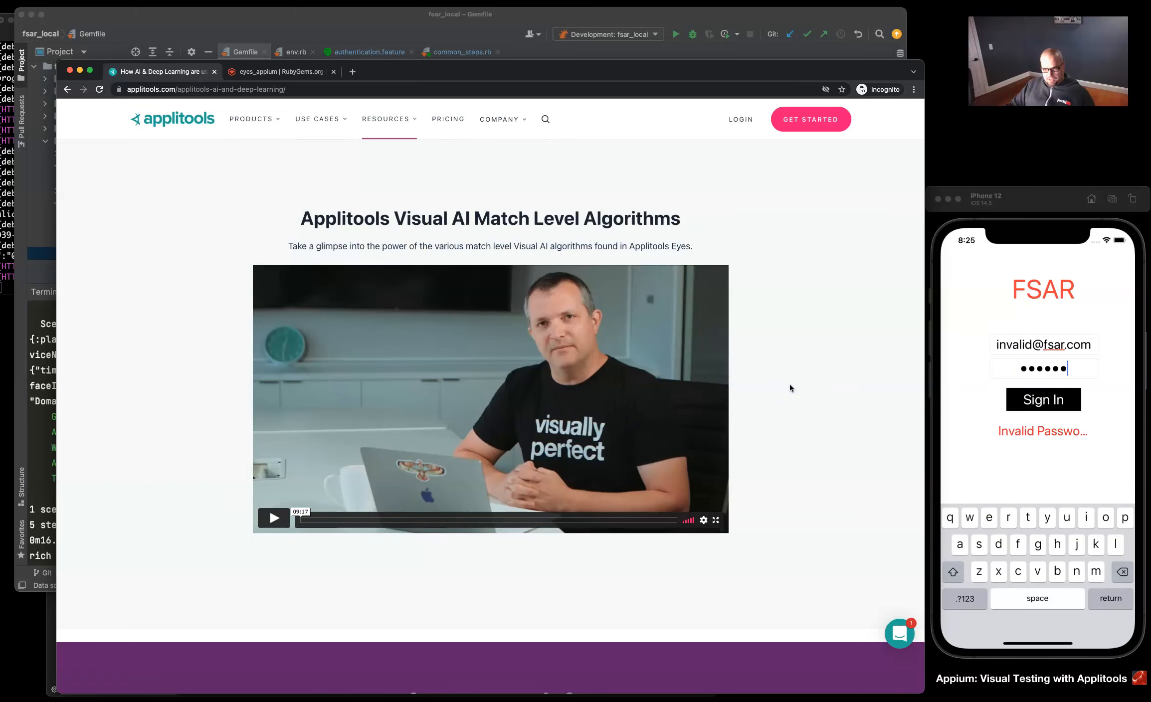
scroll("up", 3)
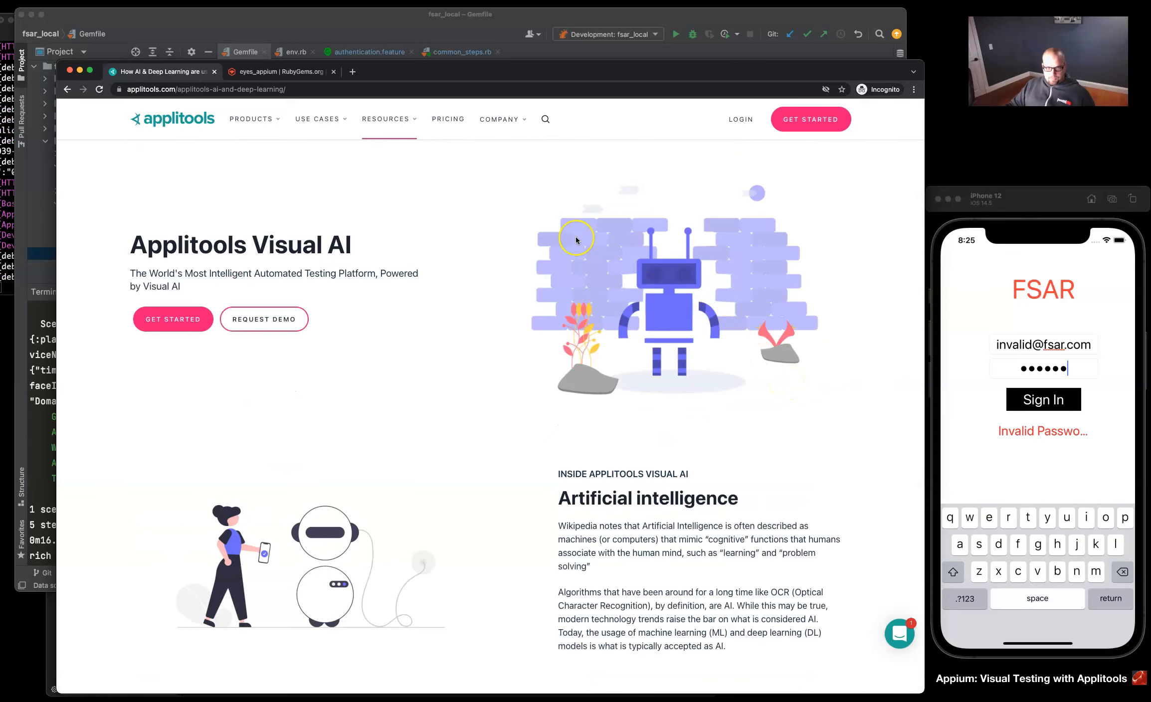
left_click(278, 71)
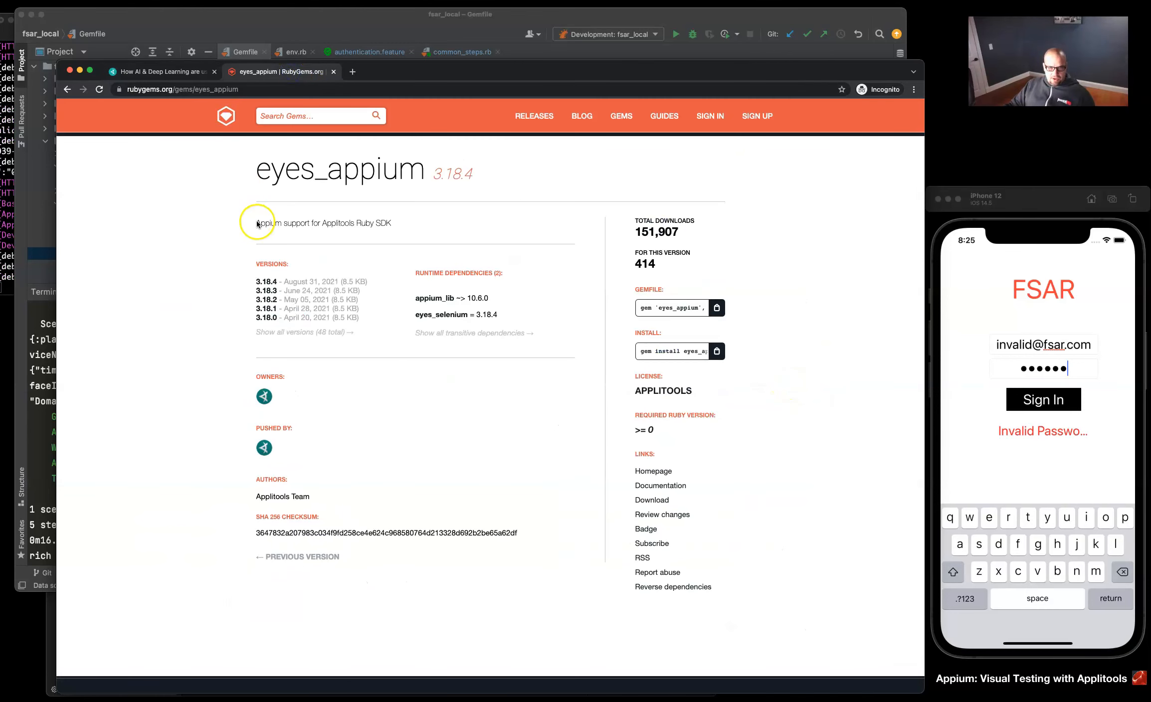
mouse_move(292, 182)
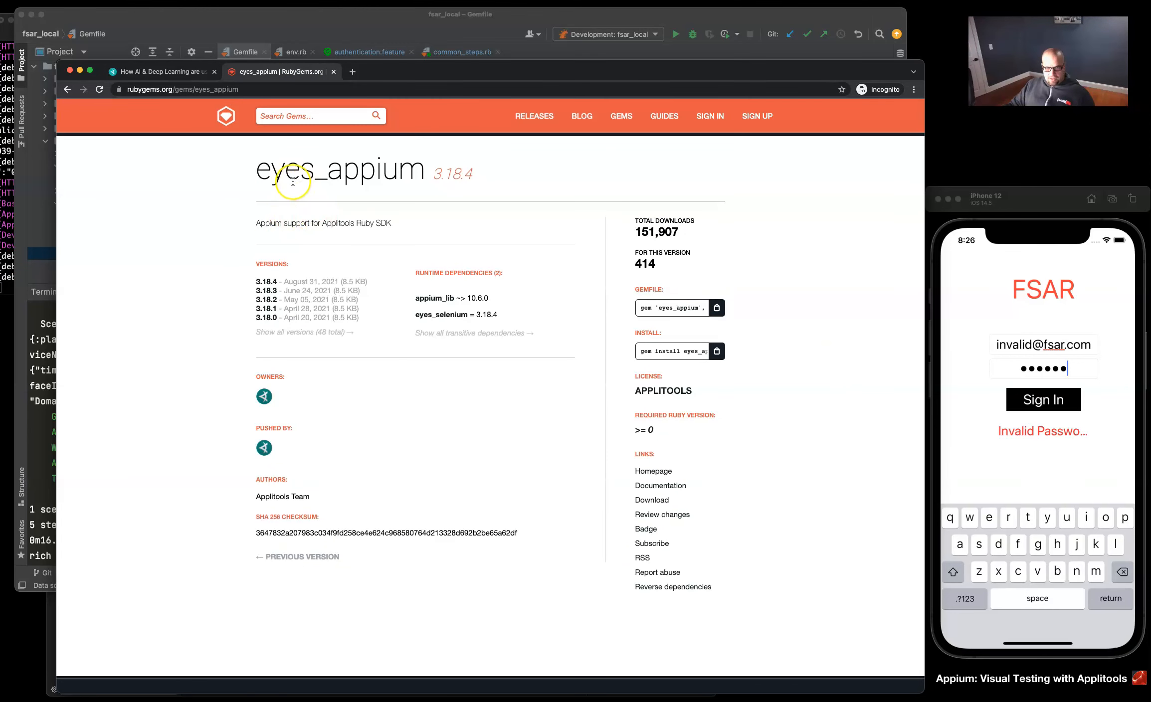
mouse_move(392, 260)
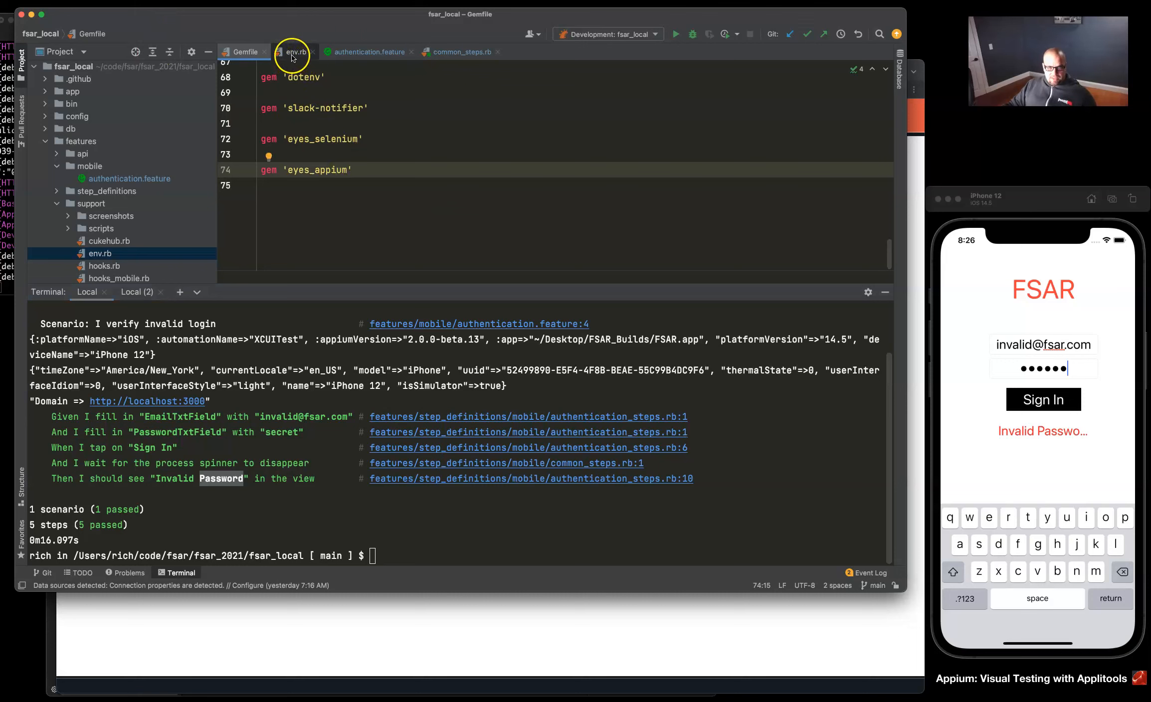
Review the eyes_selenium and eyes_appium requires in env.rb, then view authentication.feature
left_click(294, 52)
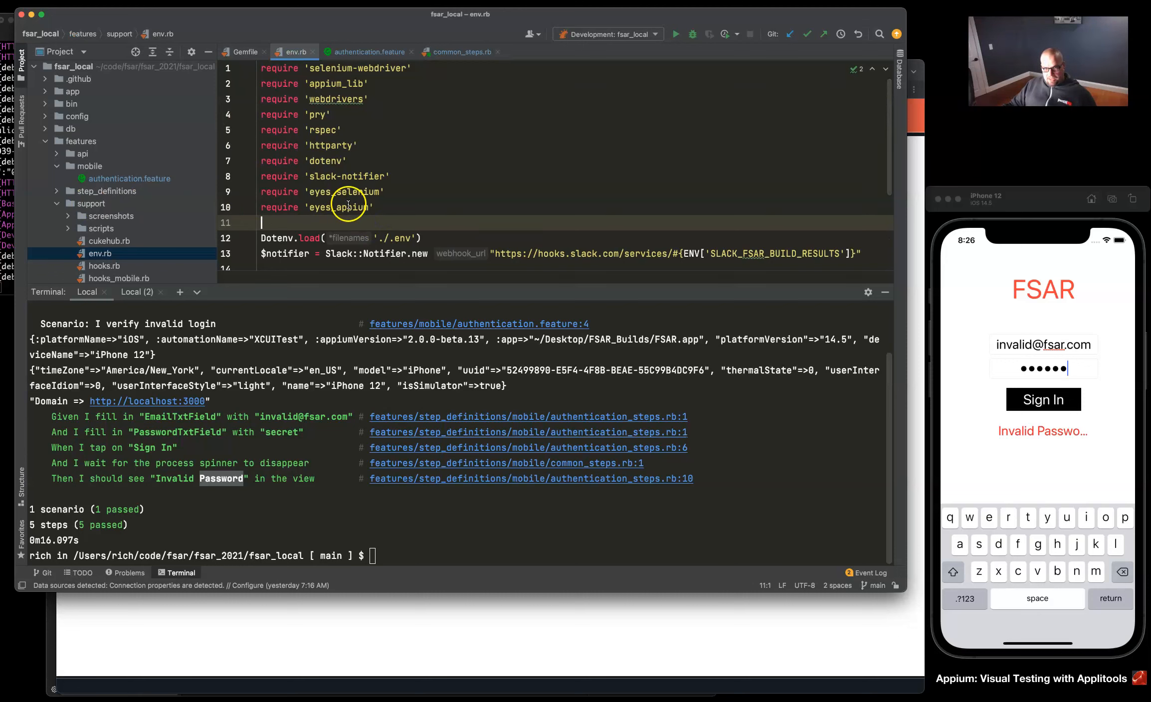
left_click(367, 51)
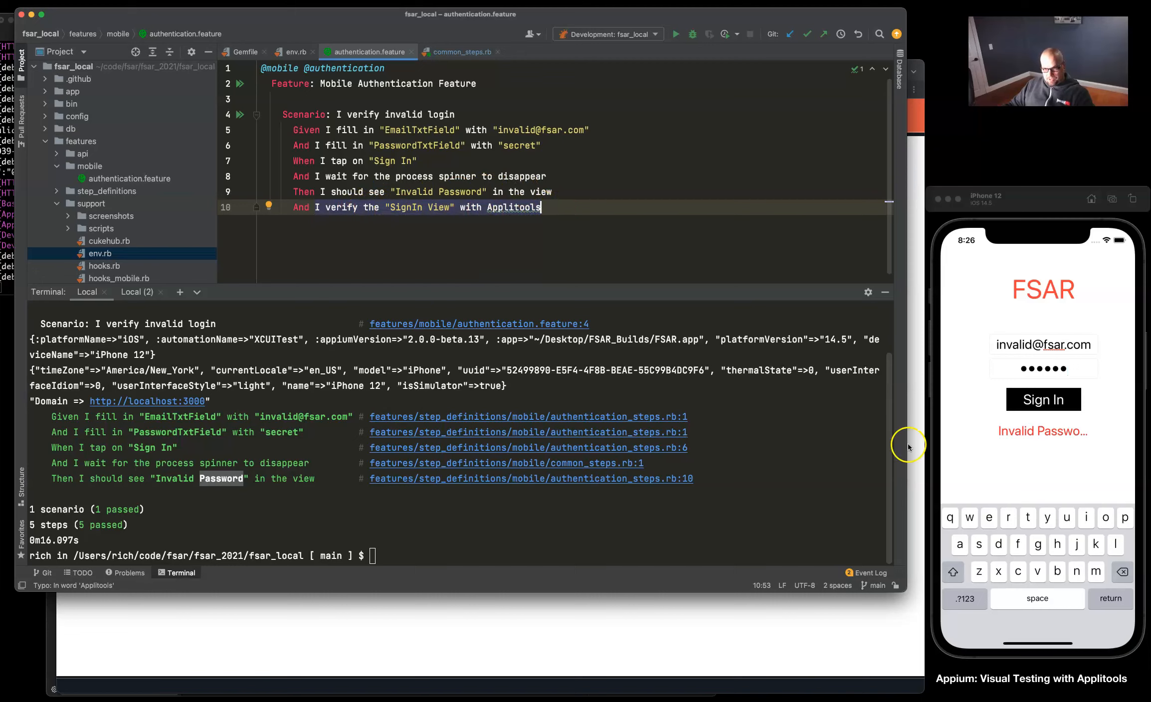
mouse_move(1071, 444)
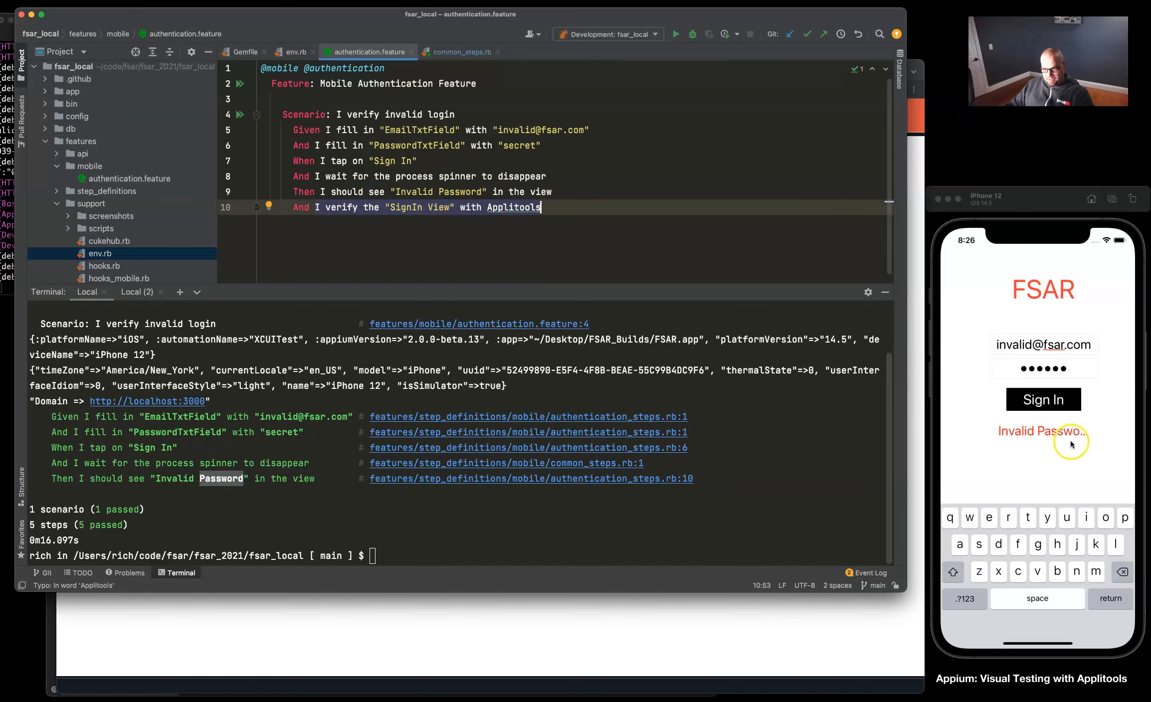
mouse_move(915, 449)
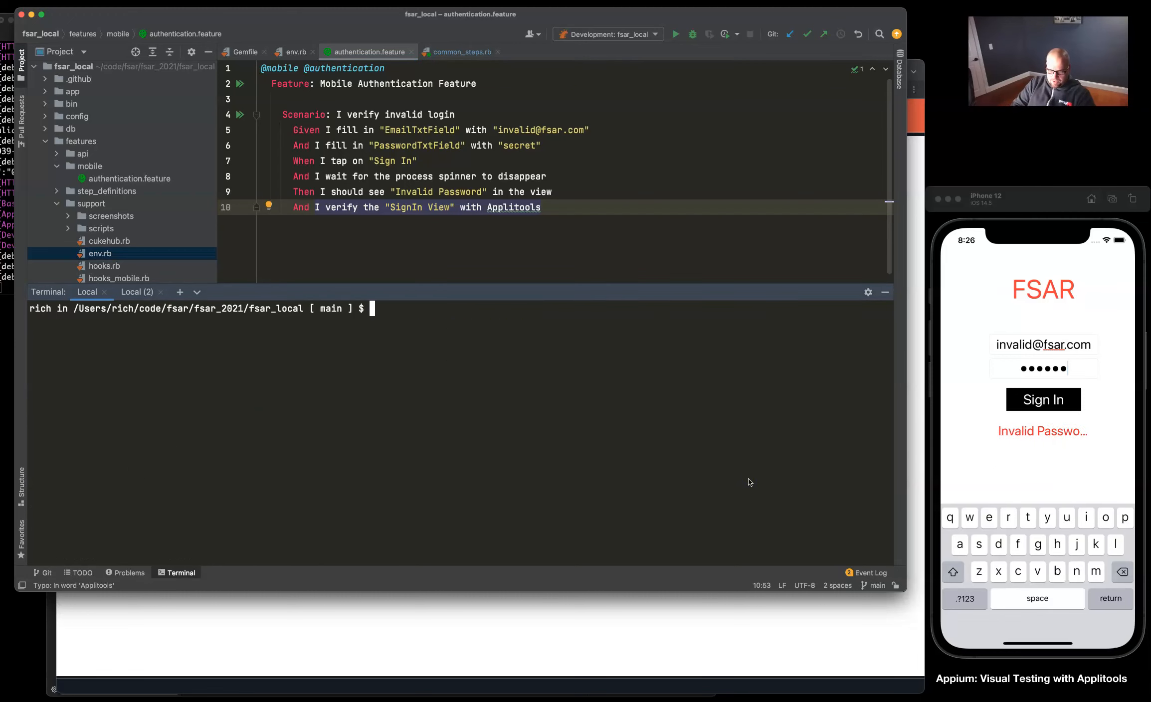
Rerun the invalid login scenario including the new Applitools SignIn View step
key("Return")
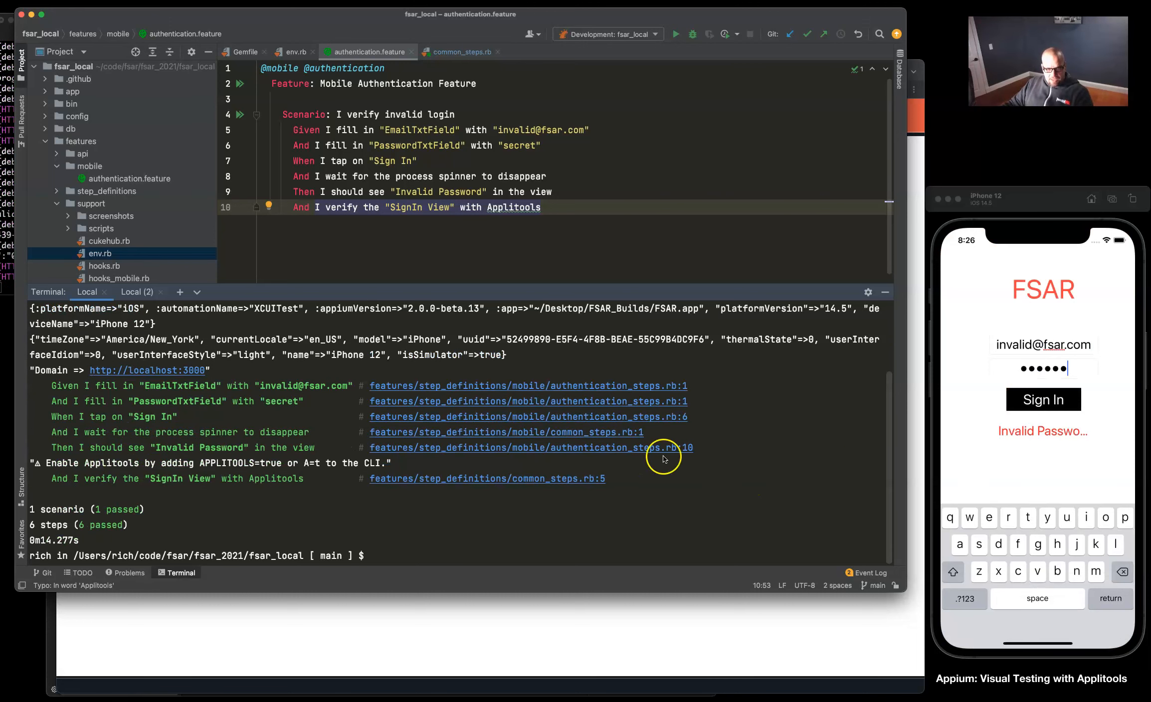
mouse_move(116, 471)
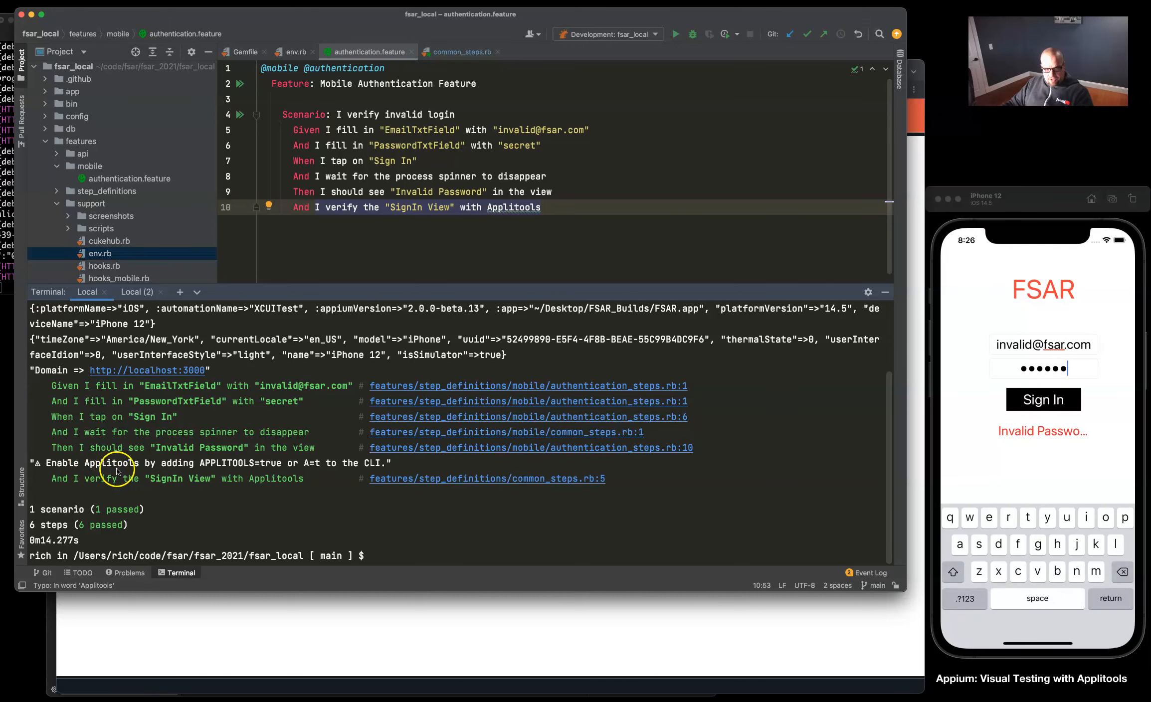
mouse_move(261, 466)
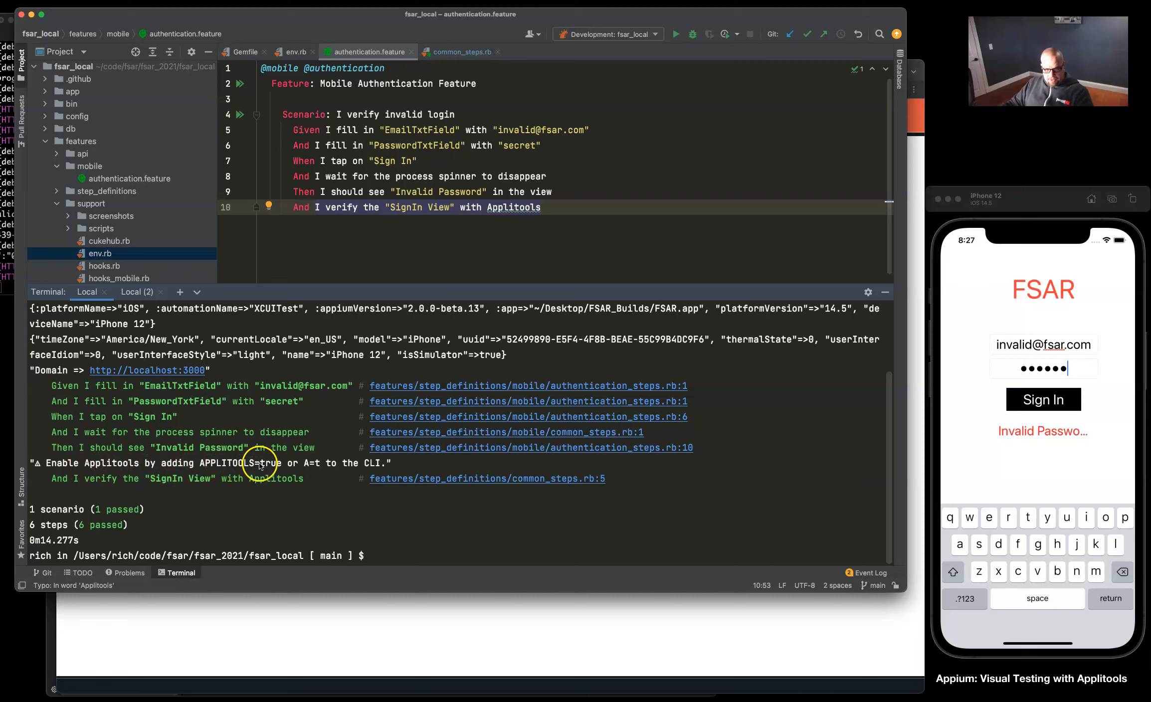
mouse_move(299, 466)
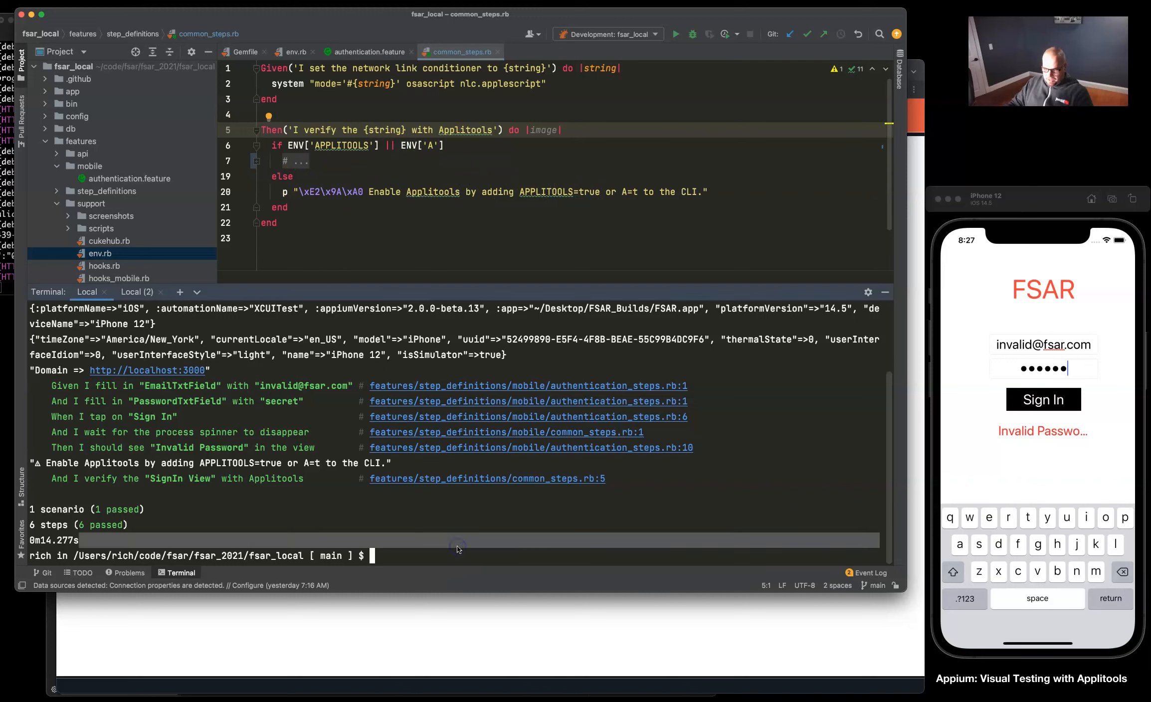
type("cucumber features/mobile/authentication.feature A=t")
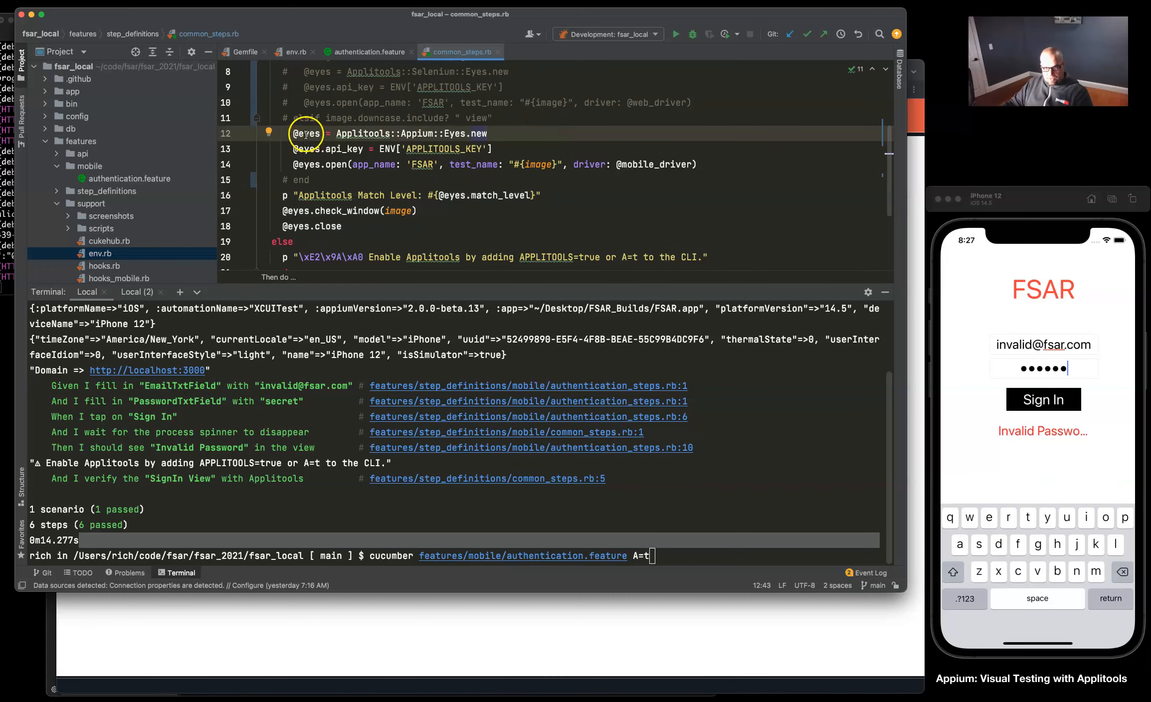
mouse_move(306, 133)
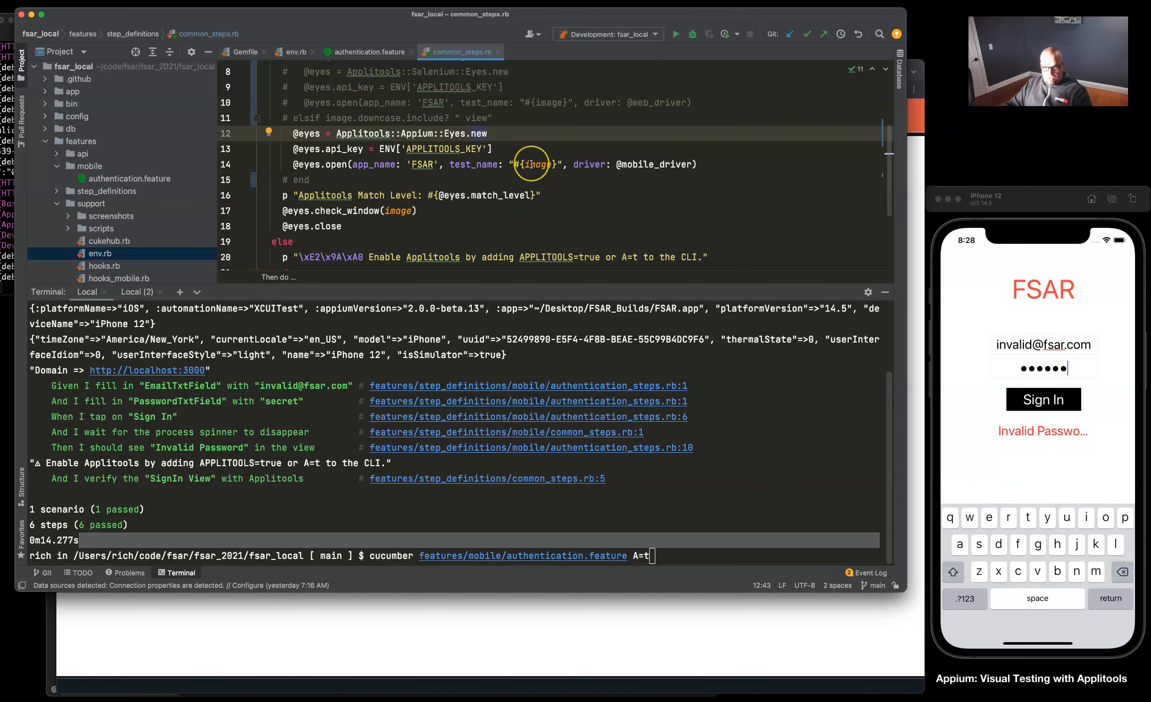
scroll("up", 3)
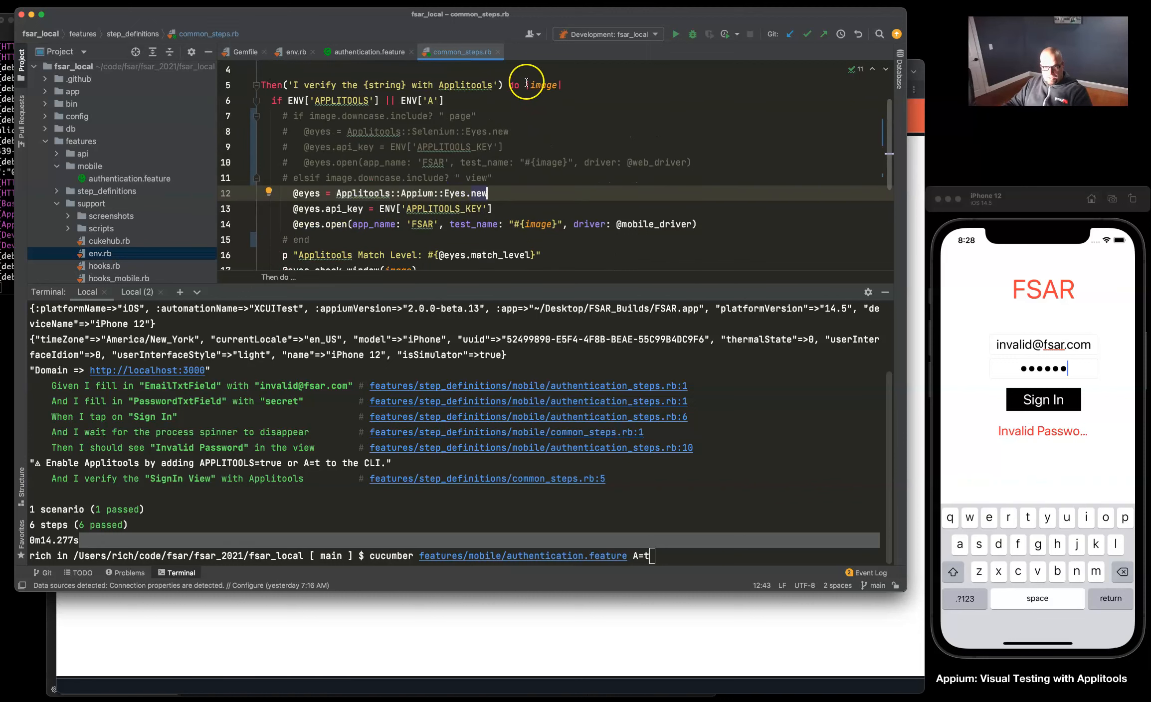
left_click(365, 52)
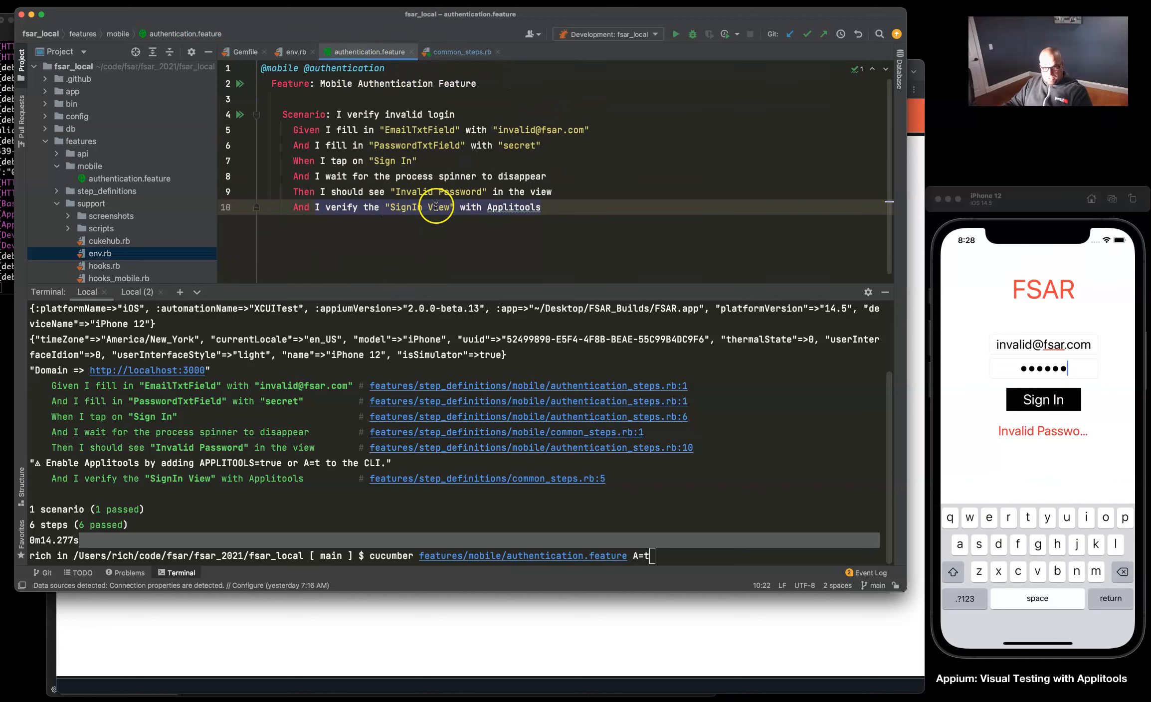
double_click(437, 207)
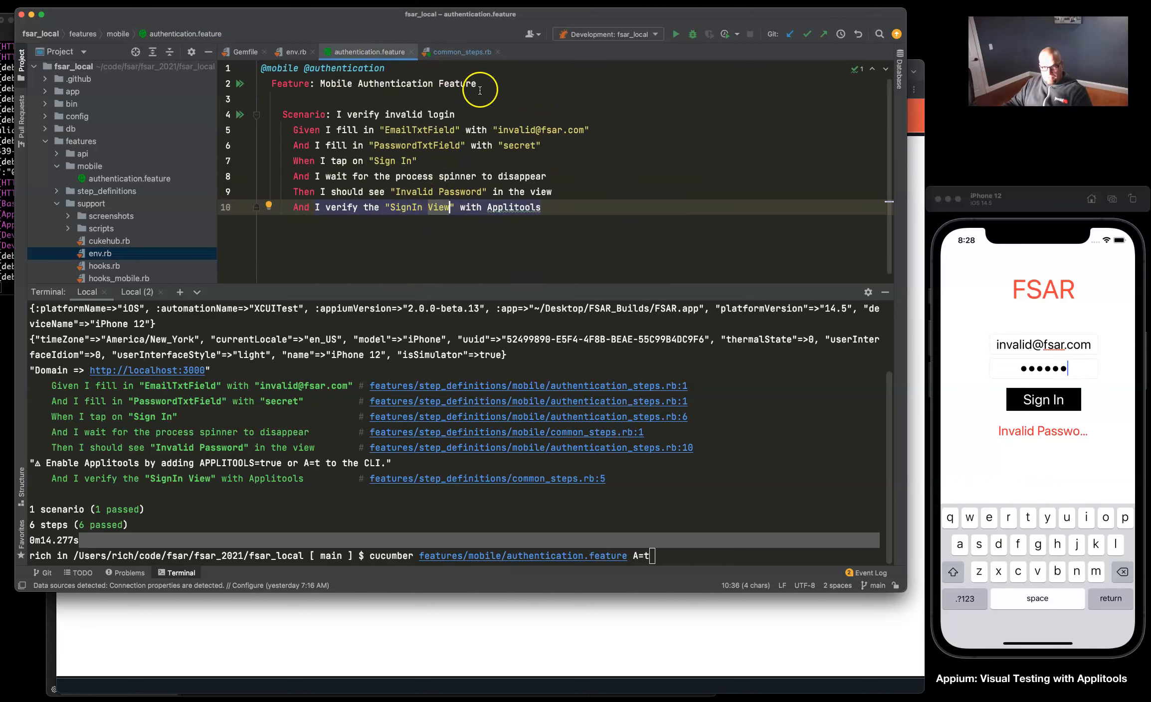
left_click(461, 52)
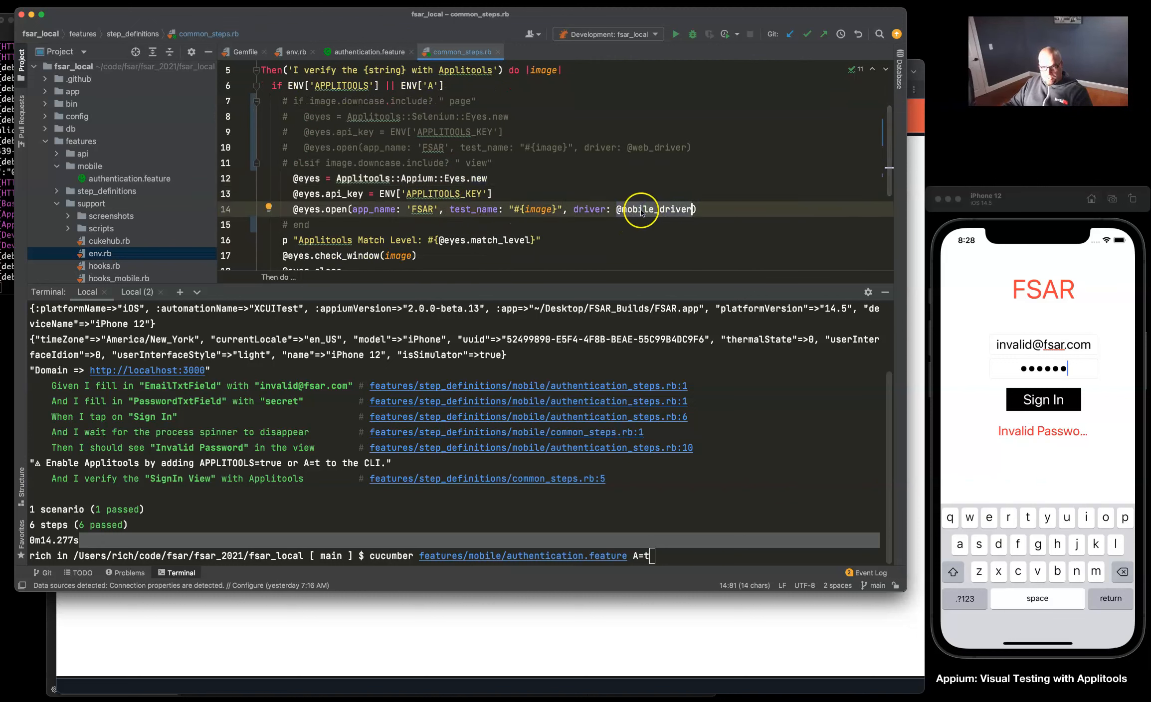
scroll("down", 3)
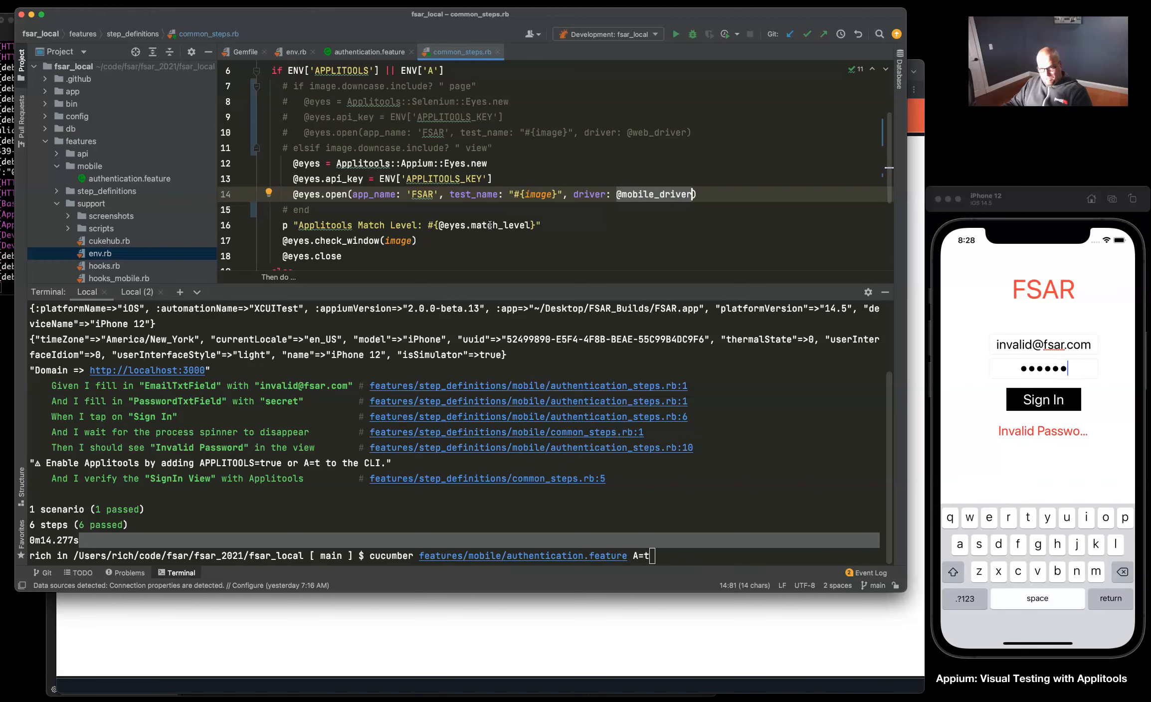
mouse_move(490, 225)
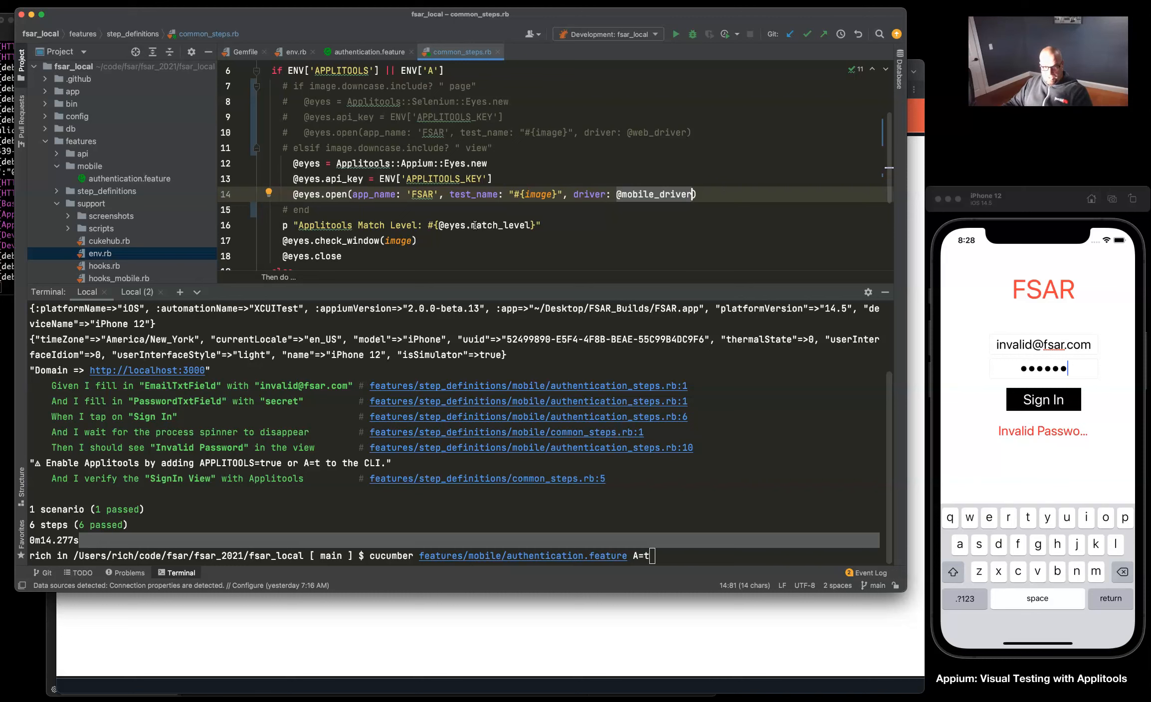
mouse_move(341, 241)
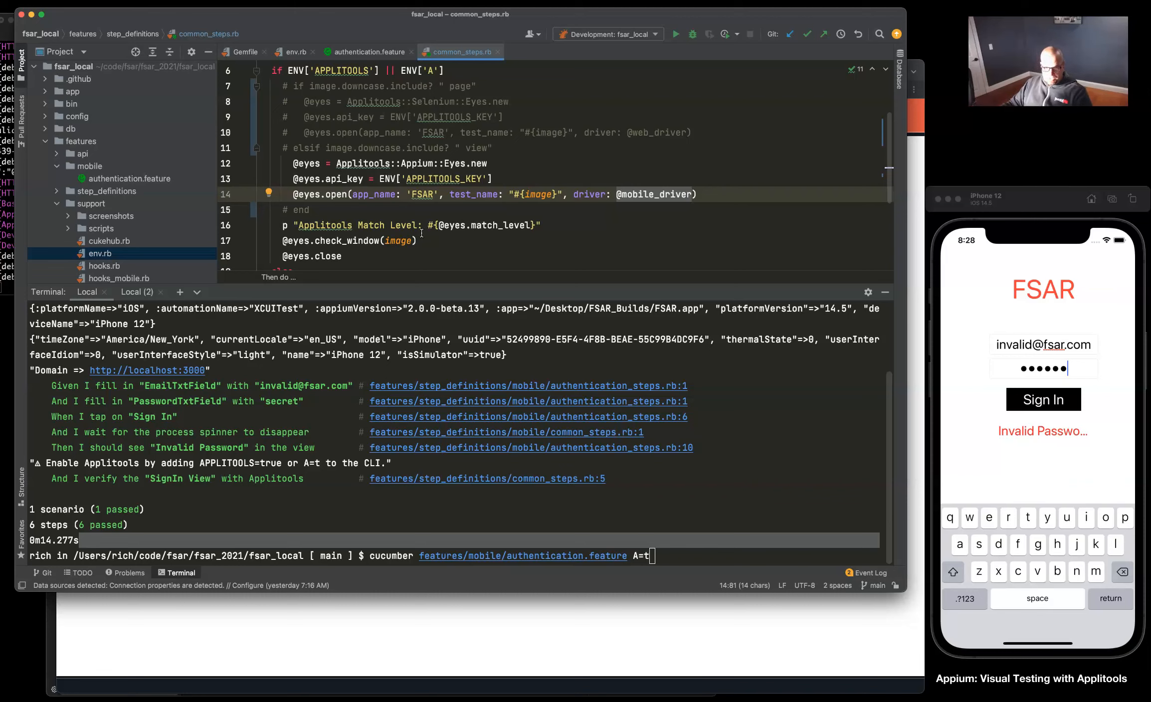
mouse_move(1061, 439)
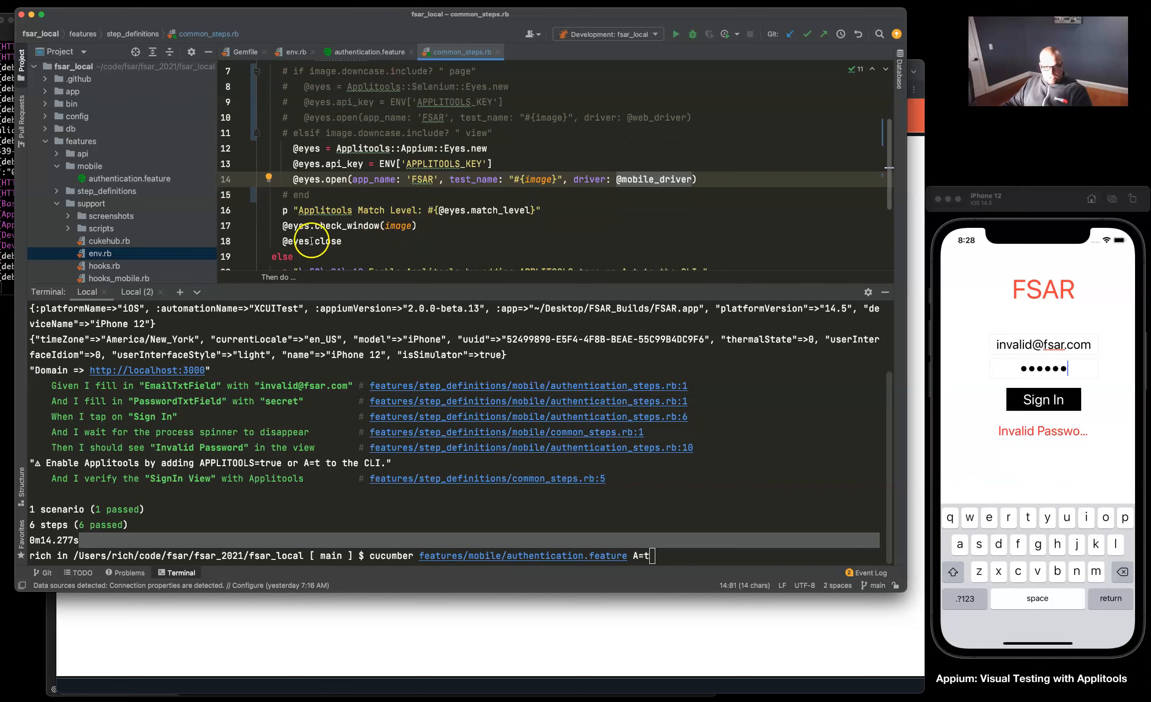
left_click(365, 51)
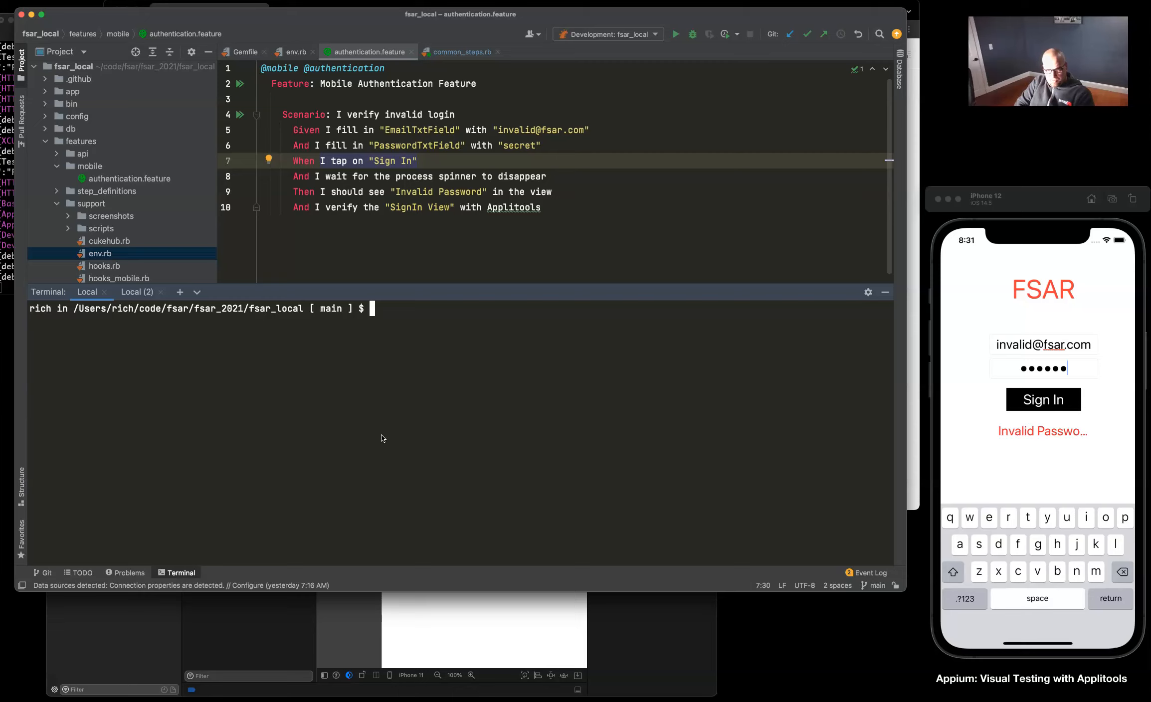
Enter 'cucumber features/mobile/authentication.feature APPLITOOLS=true' in the terminal
type("cucumber")
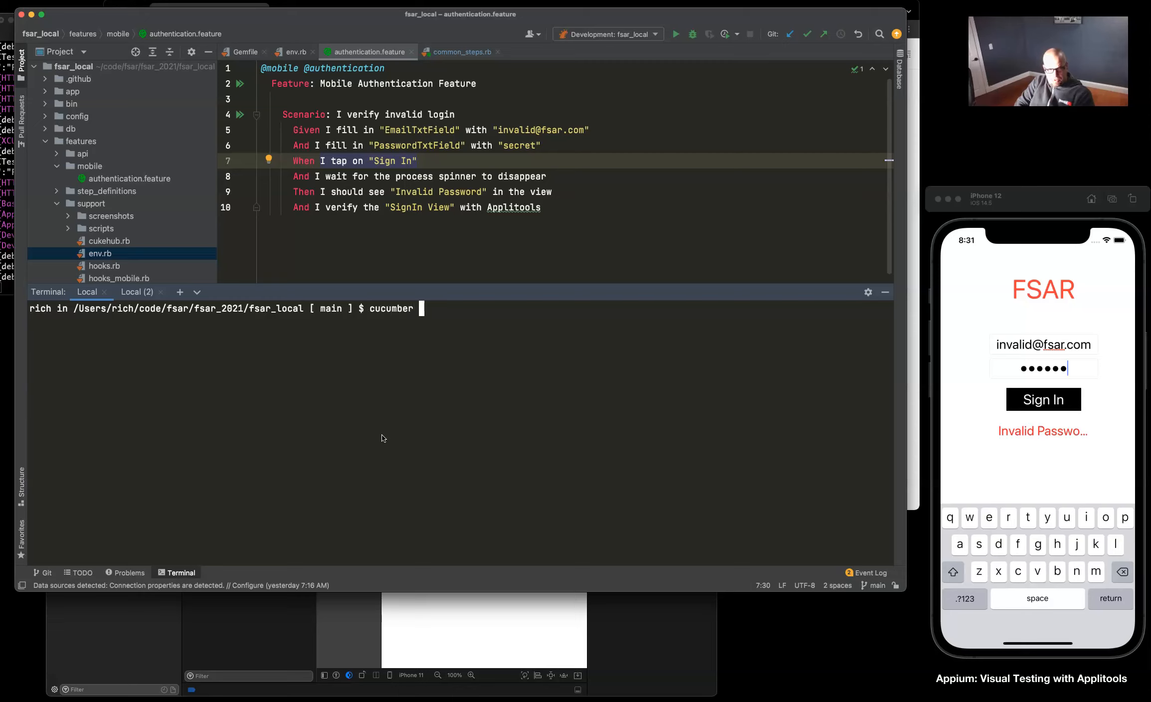
type("features/mobile/")
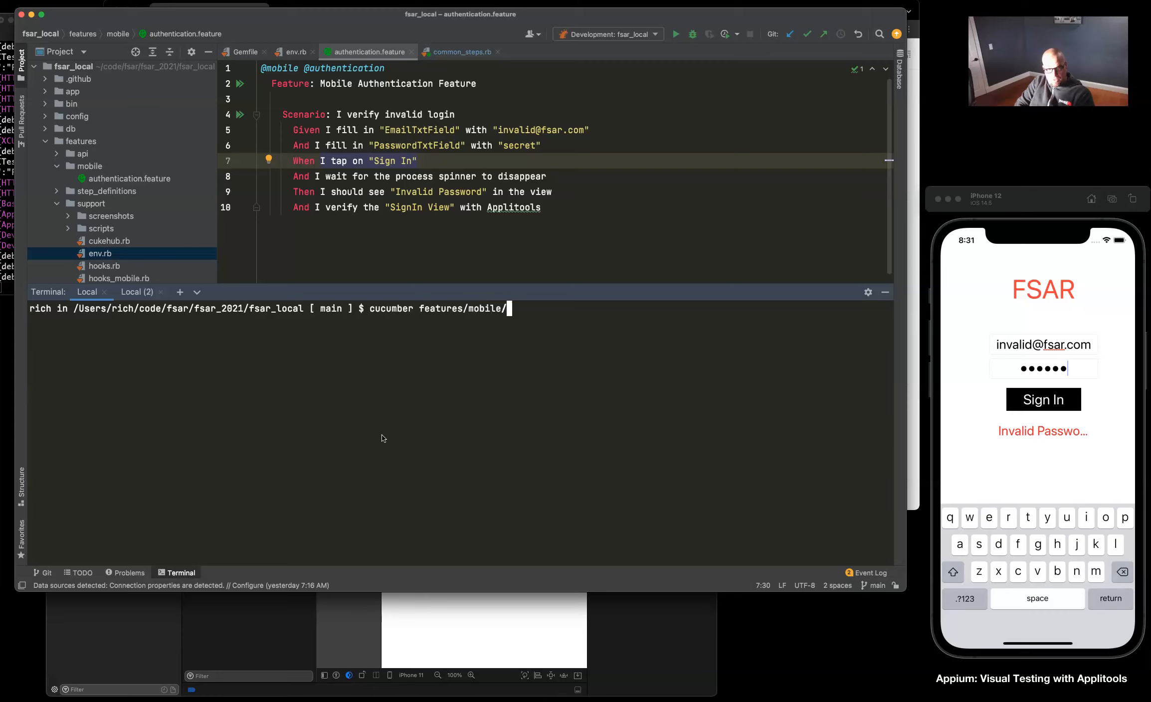
type("authentication.feature")
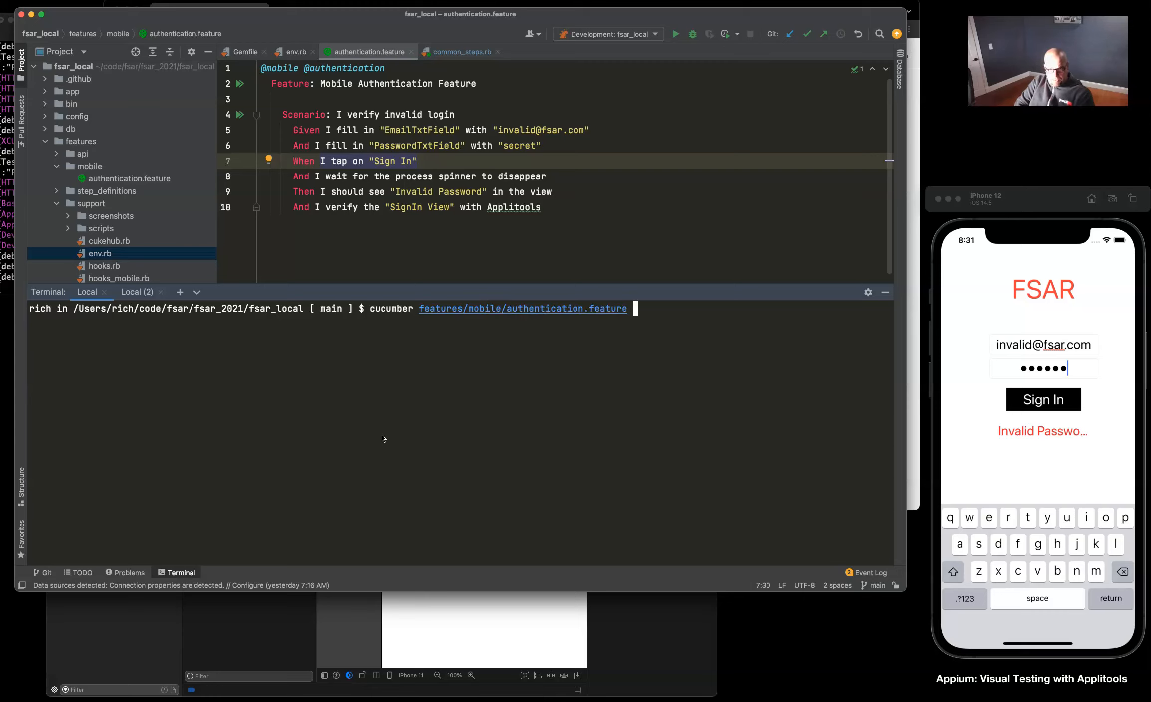
type("APP")
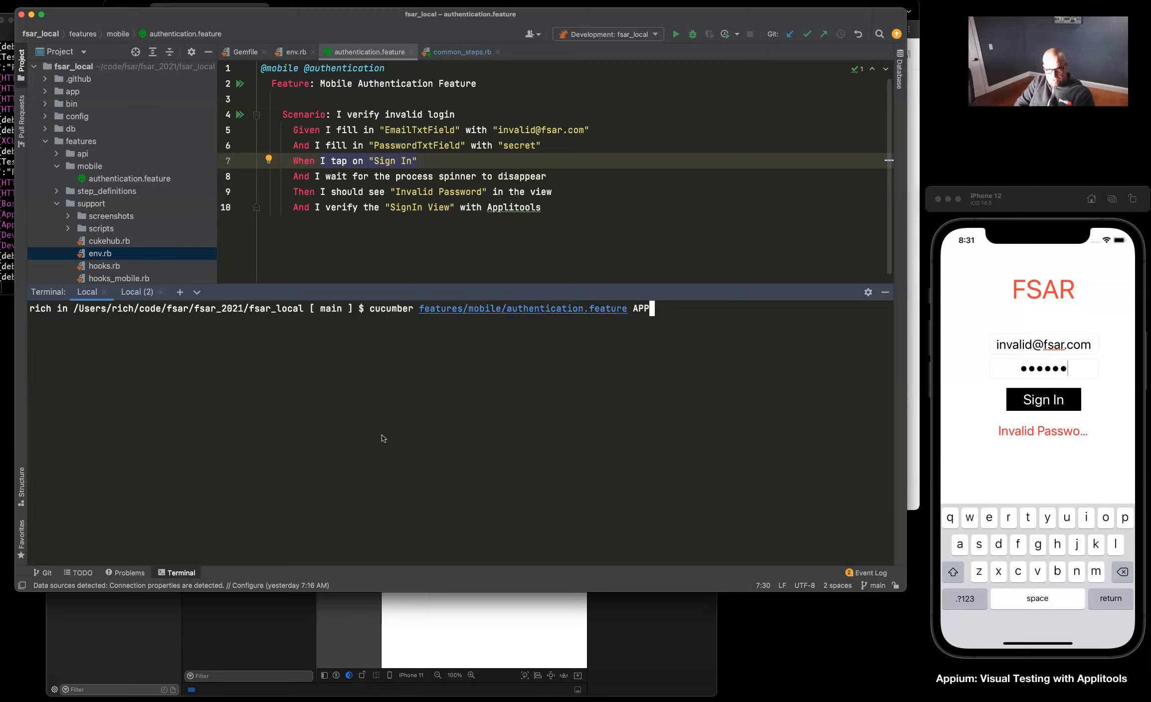
type("LITOOLS=t")
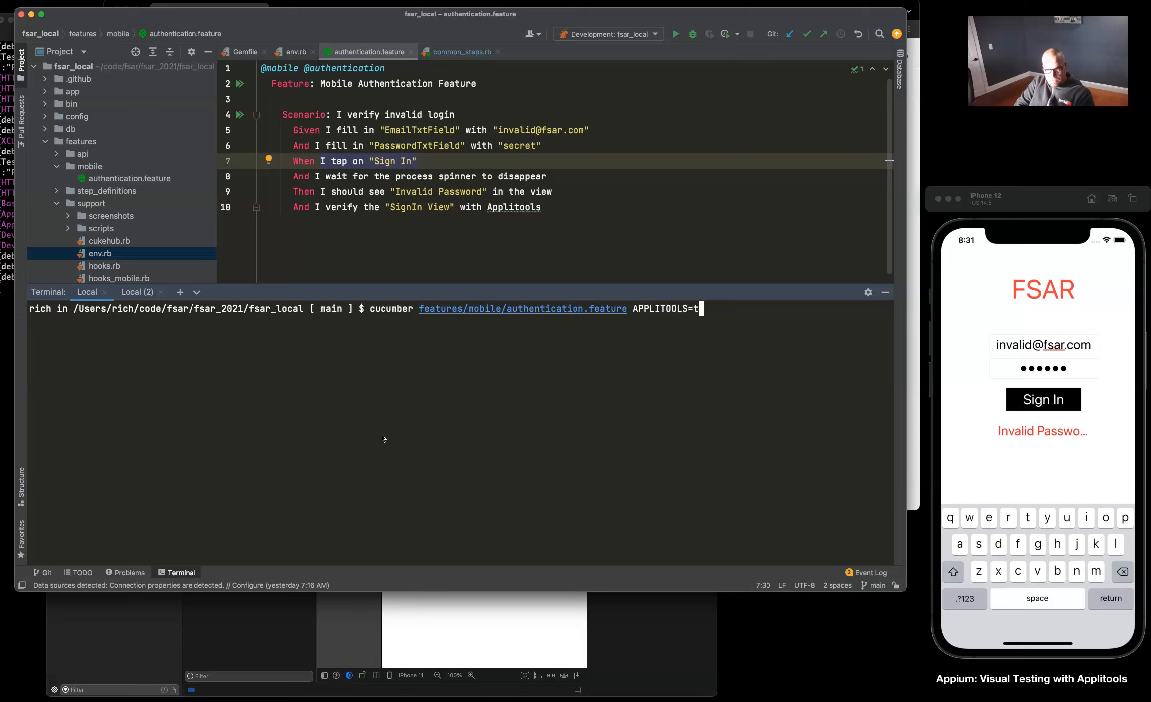
type("rue")
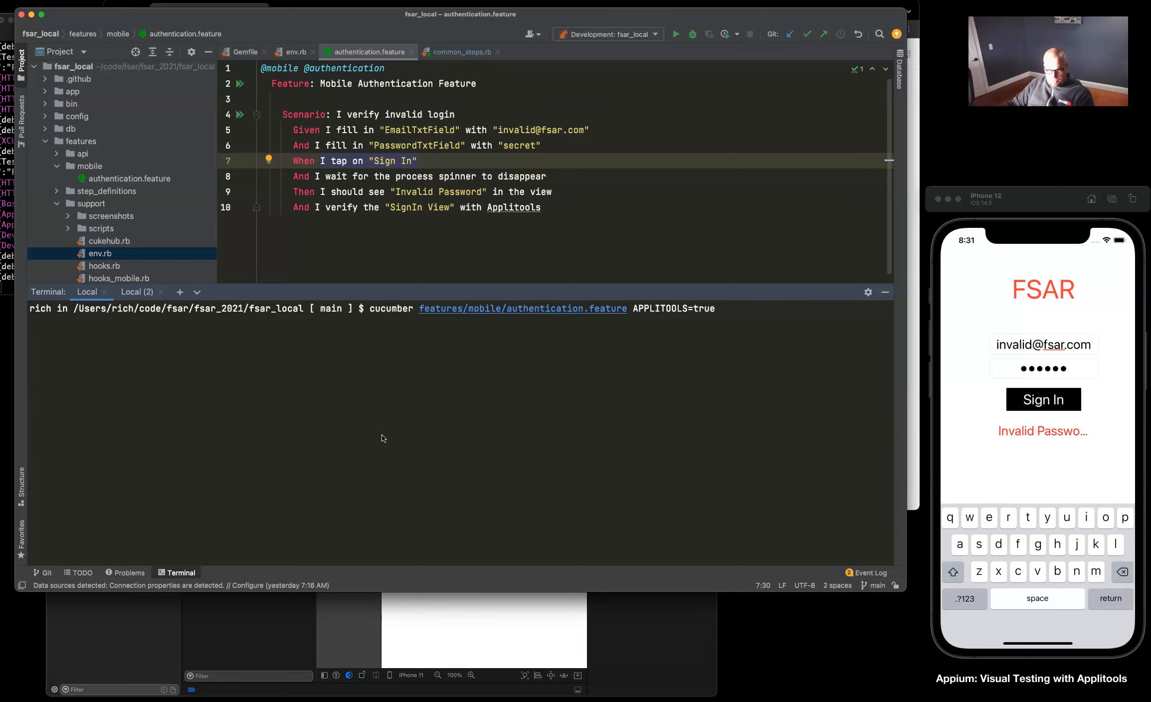
mouse_move(3, 254)
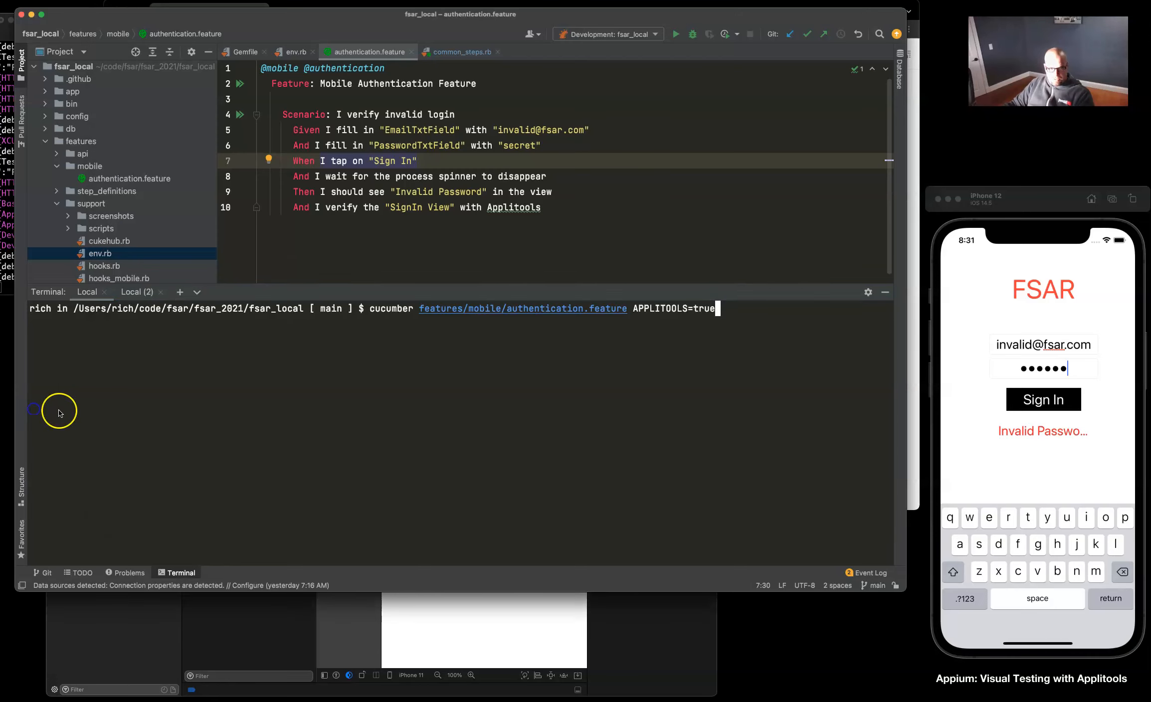
mouse_move(273, 355)
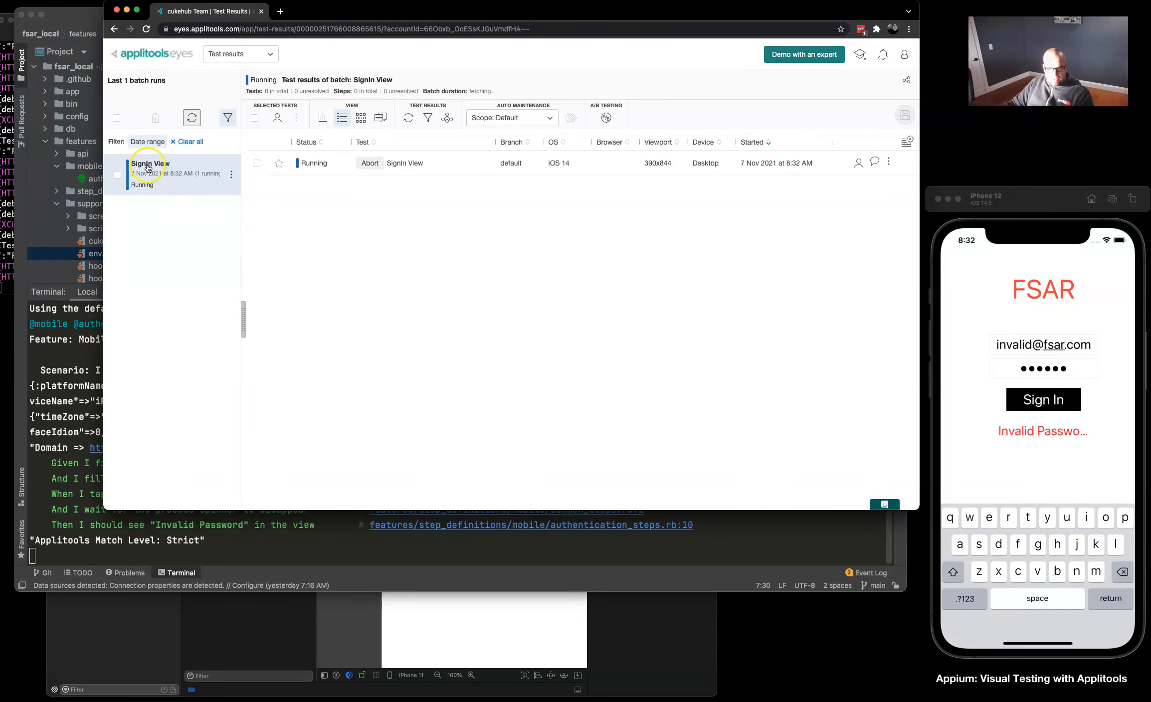
mouse_move(464, 170)
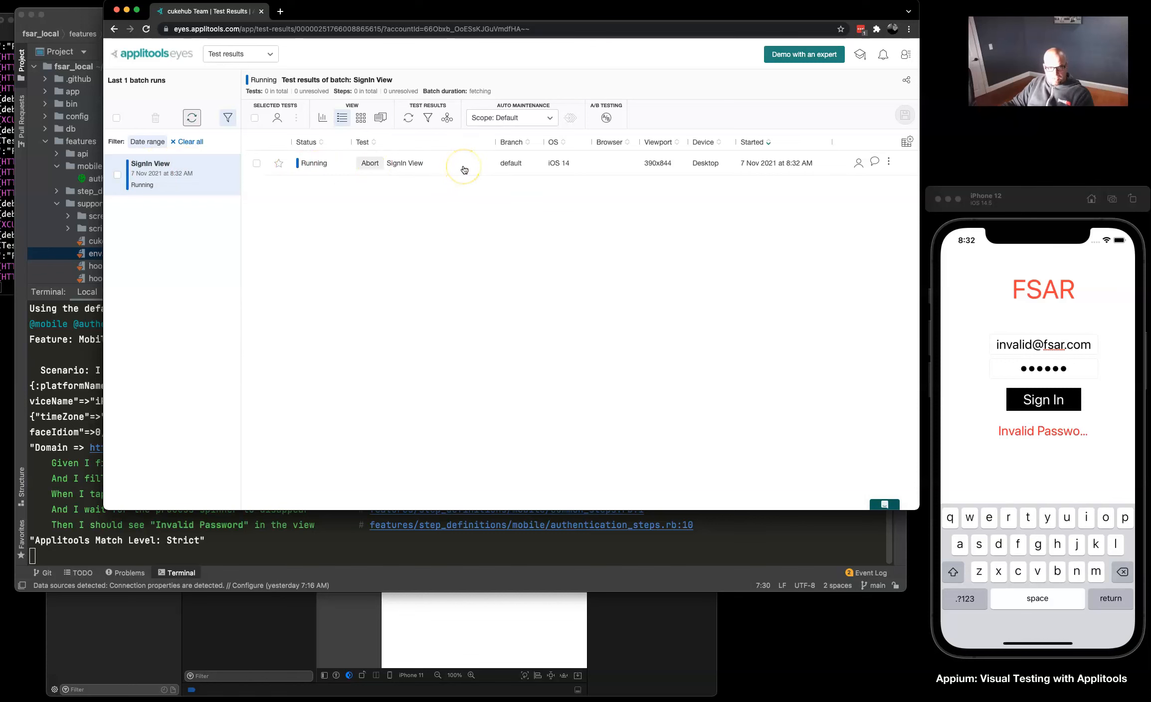
mouse_move(395, 332)
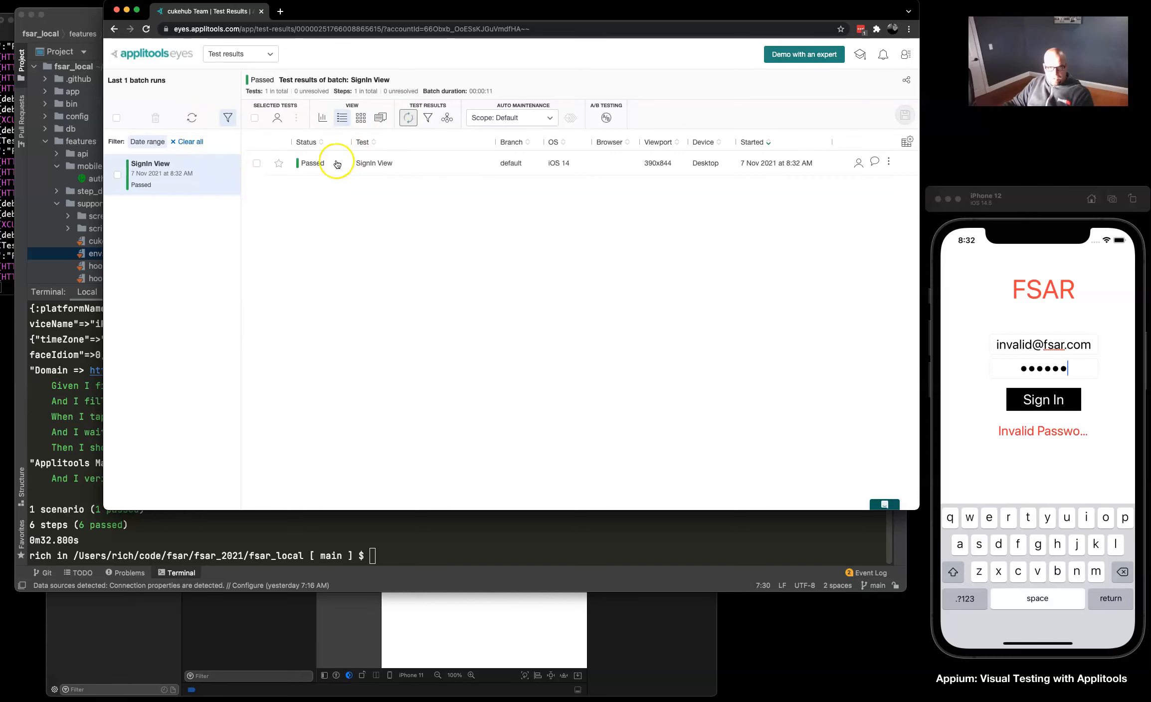
Open the passed SignIn View test's login-screen checkpoint screenshot
left_click(374, 163)
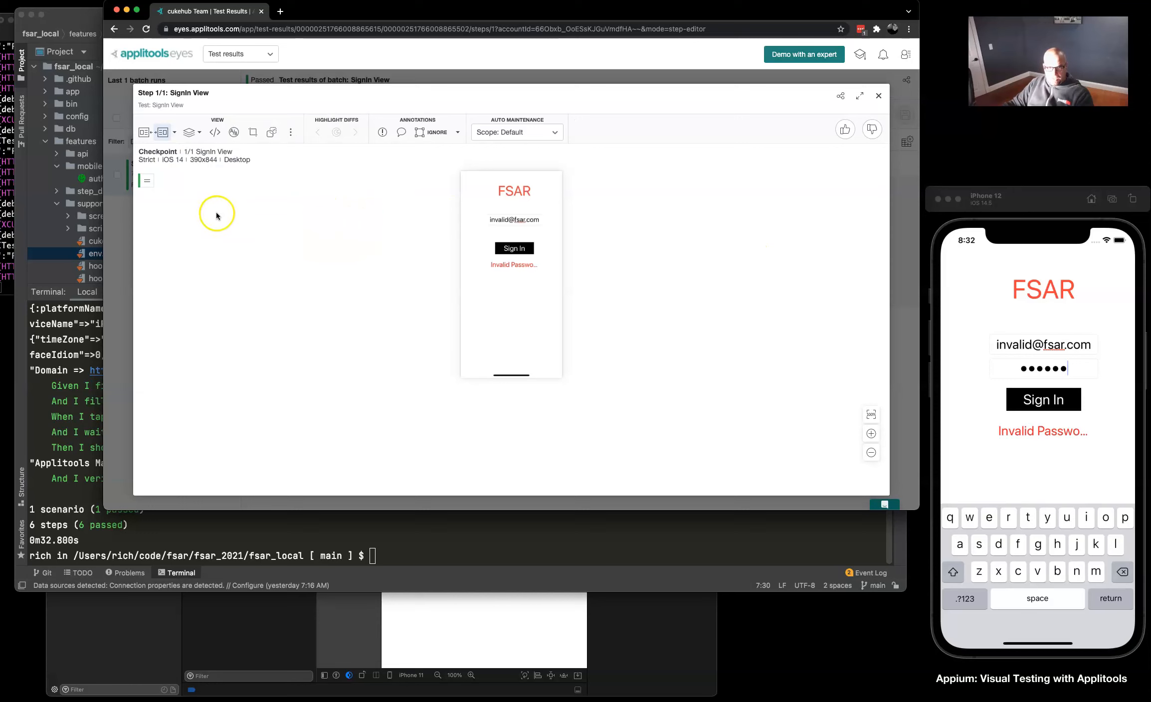
mouse_move(144, 132)
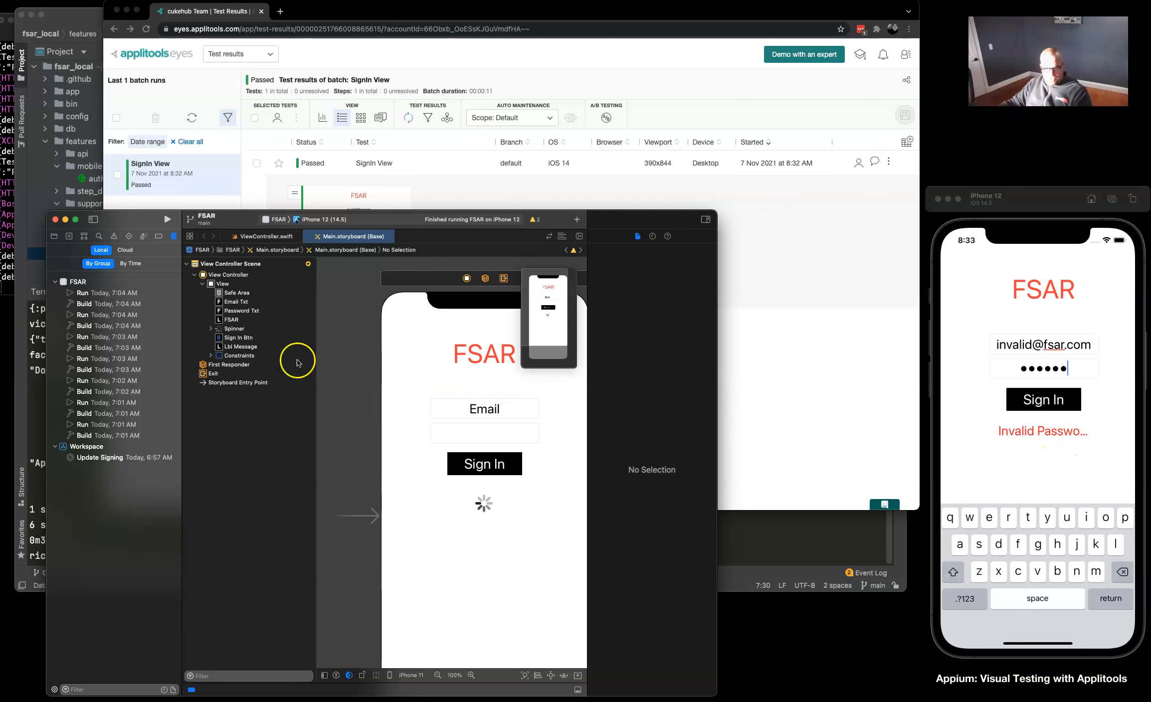
Select Lbl Message in Main.storyboard and rerun FSAR on the iPhone 12 simulator
left_click(243, 346)
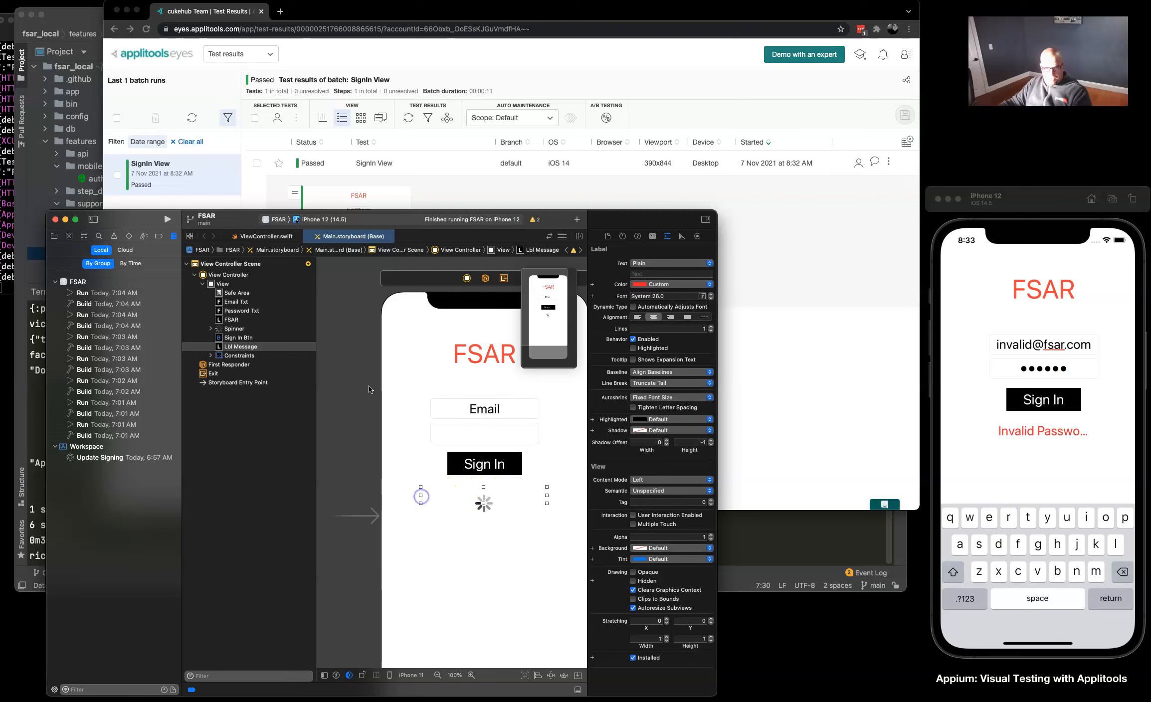
left_click(167, 218)
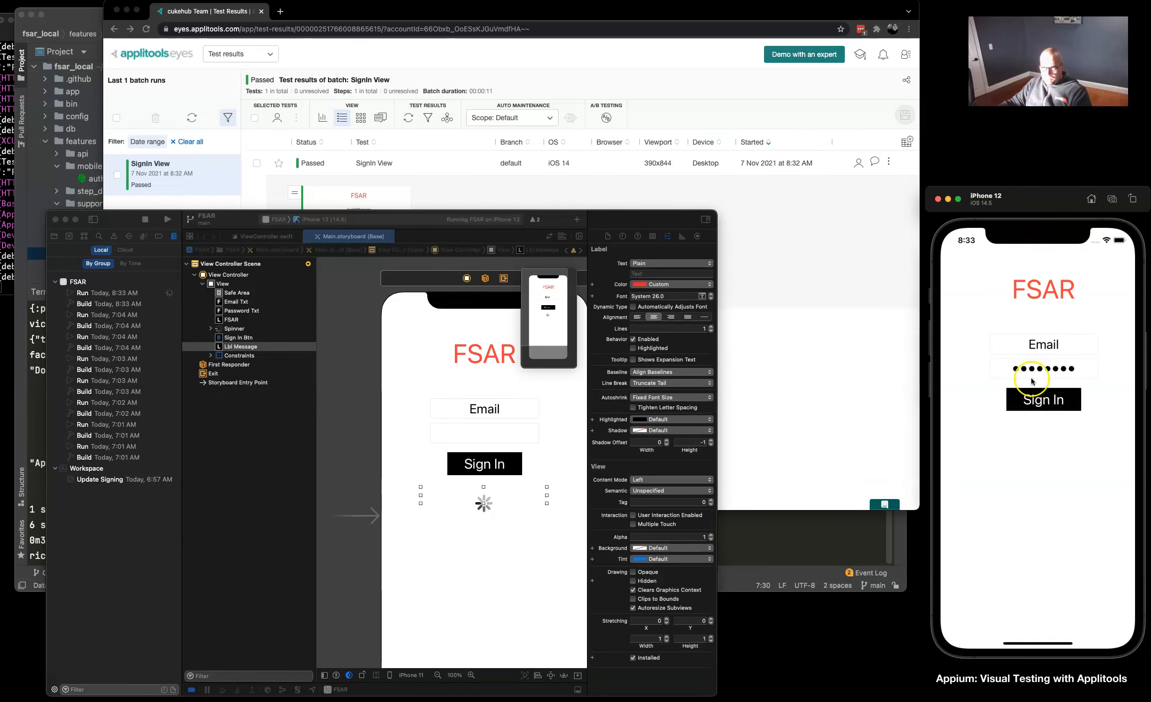
left_click(1042, 399)
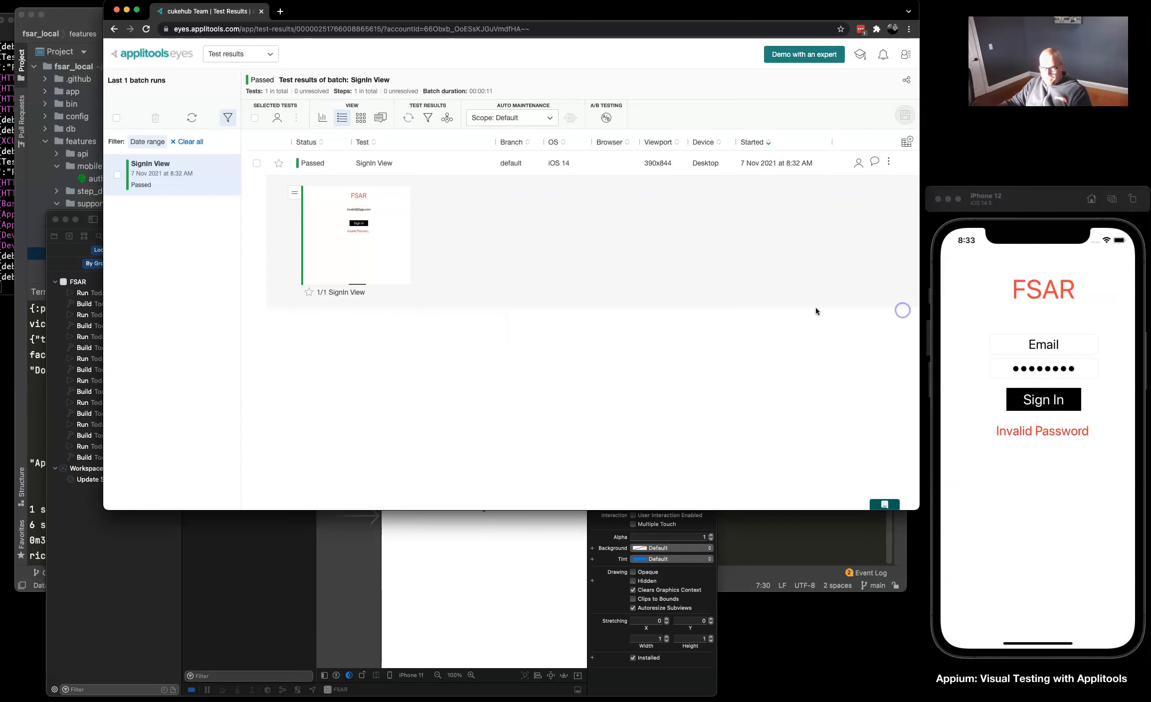
left_click(356, 235)
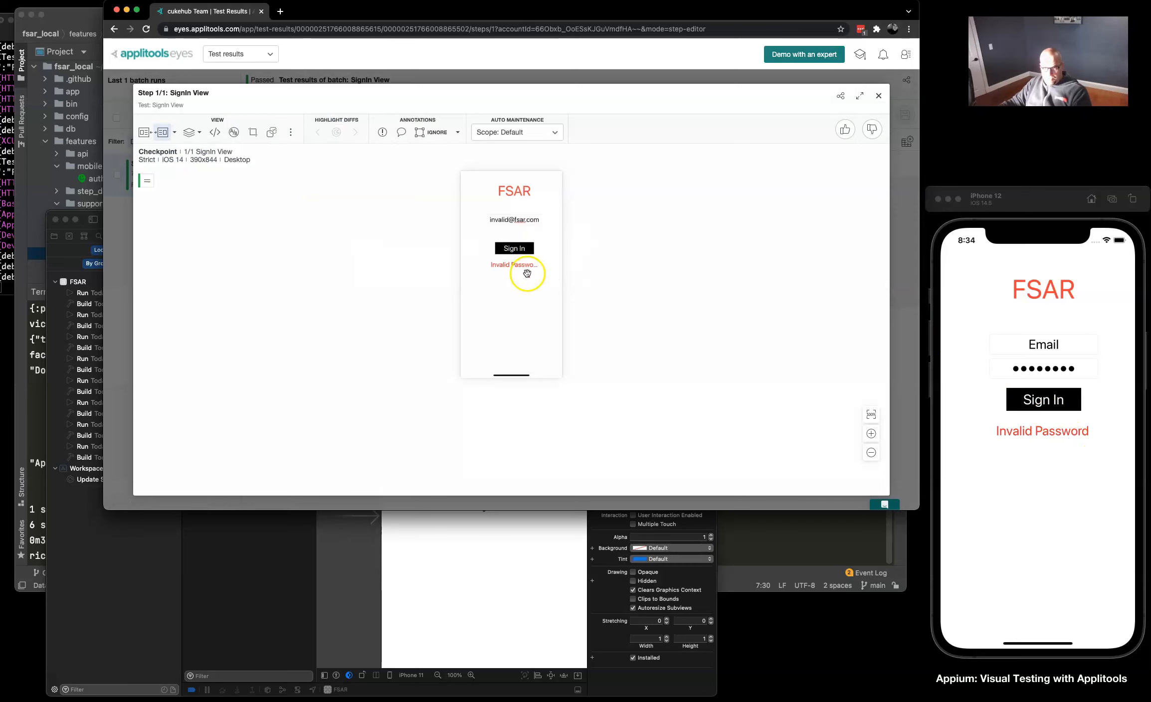
mouse_move(547, 117)
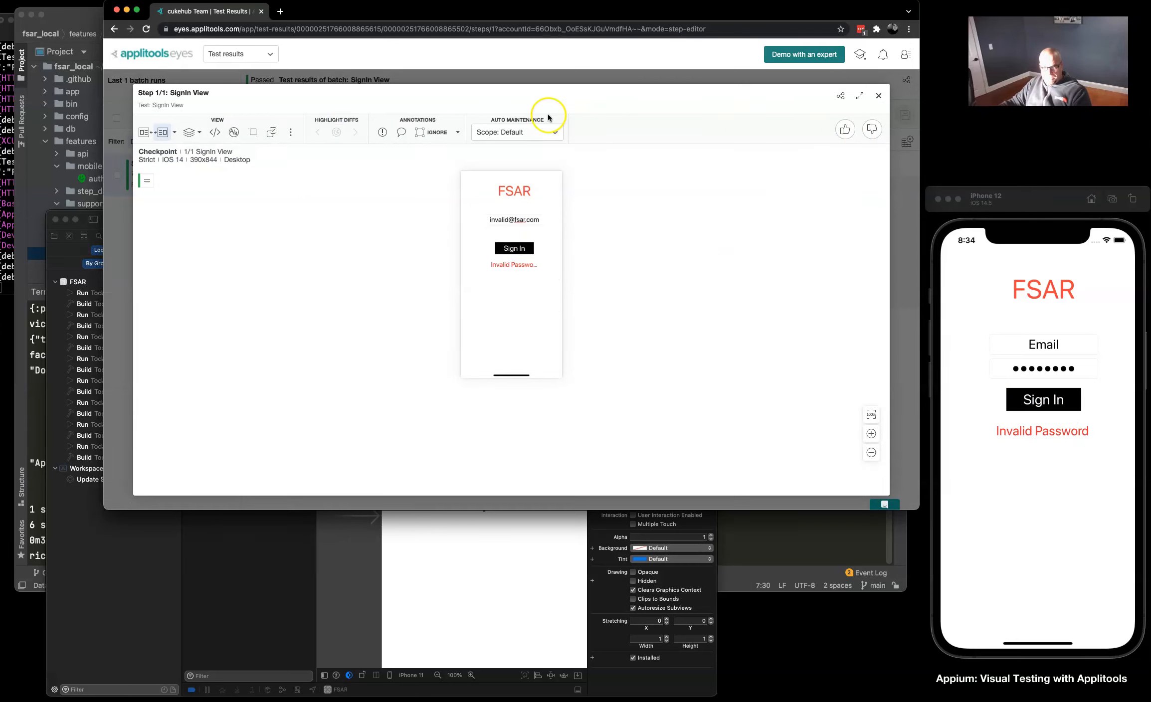
left_click(879, 96)
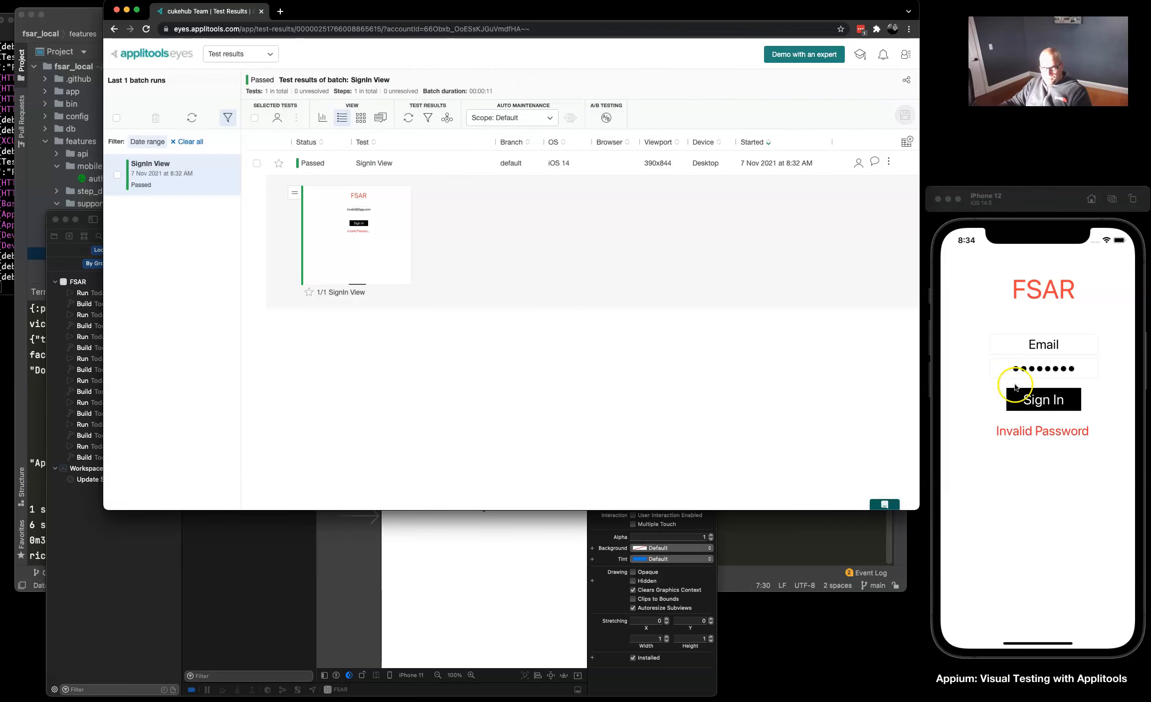
mouse_move(435, 585)
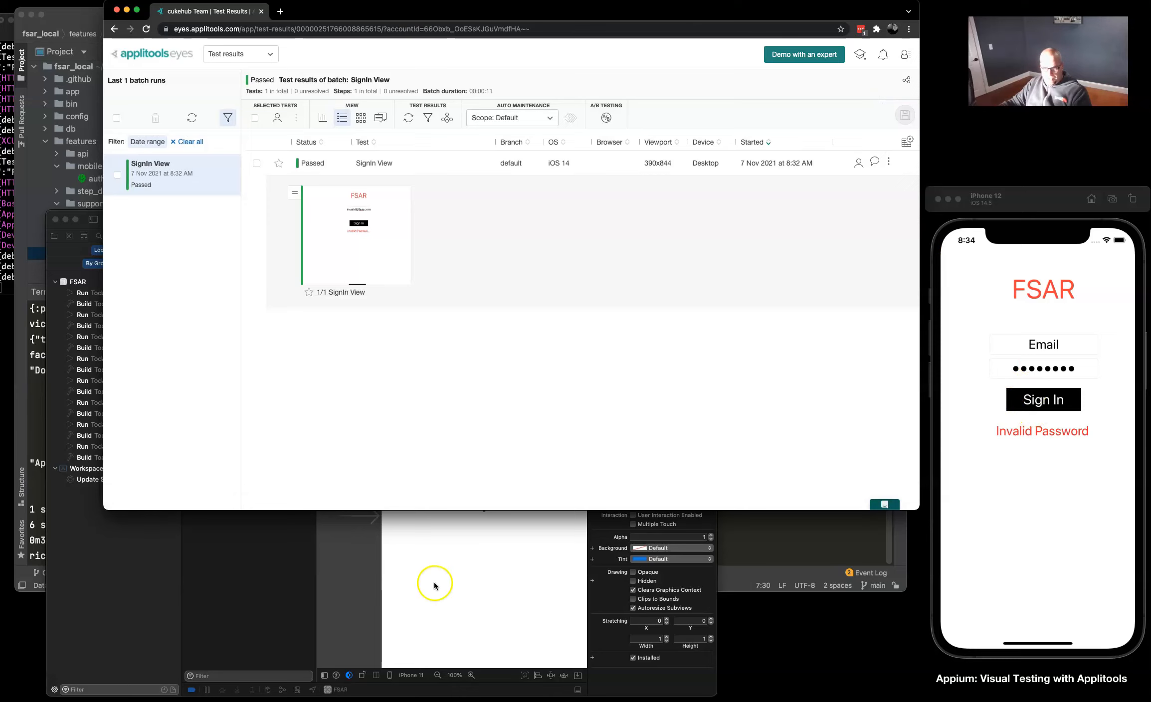
mouse_move(761, 539)
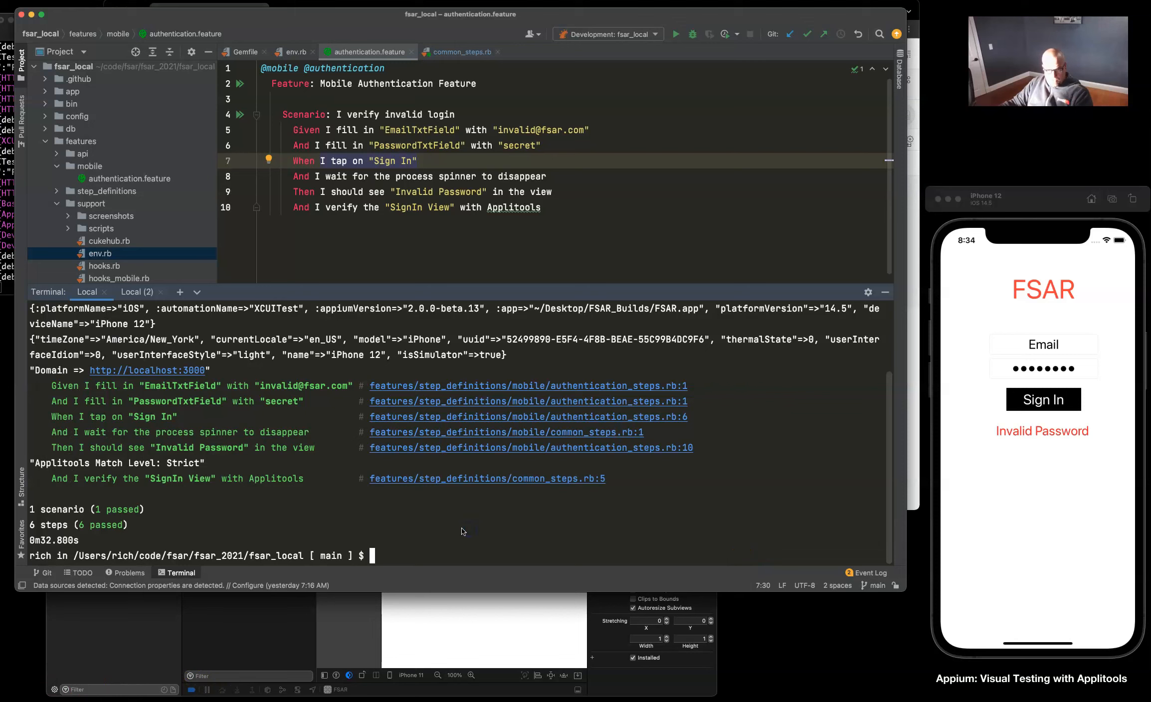
Run the ./features/support build script, then cucumber authentication.feature with APPLITOOLS=true
type(".")
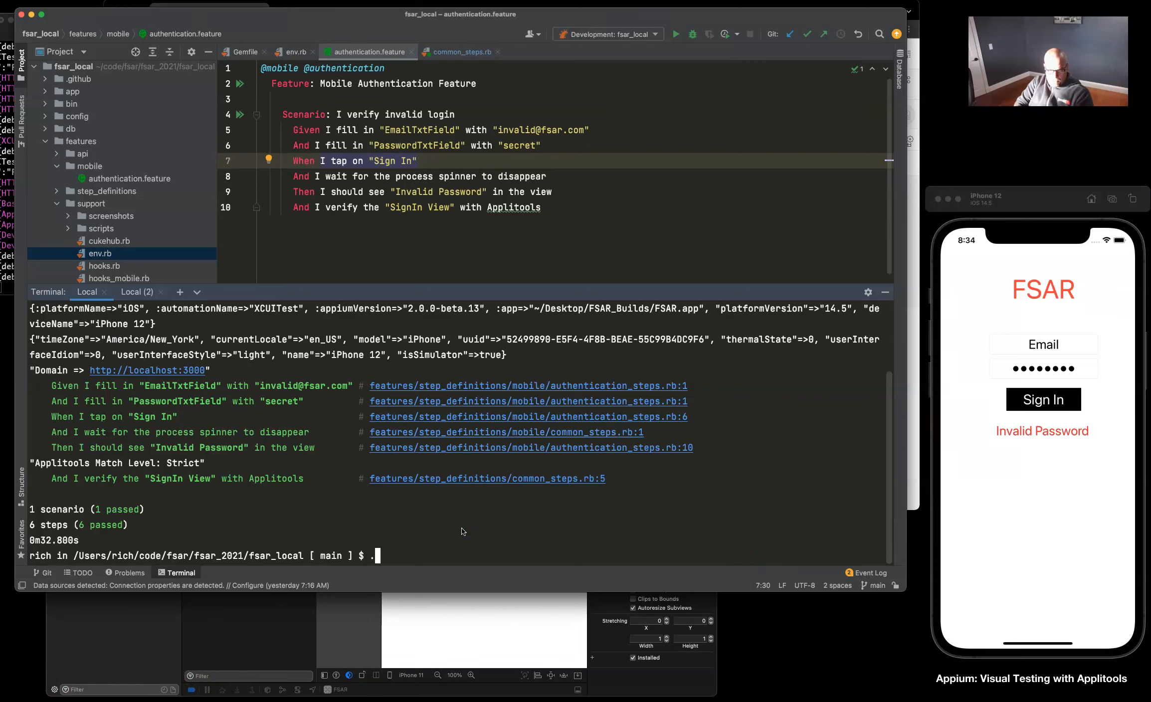
type("./features/support/s")
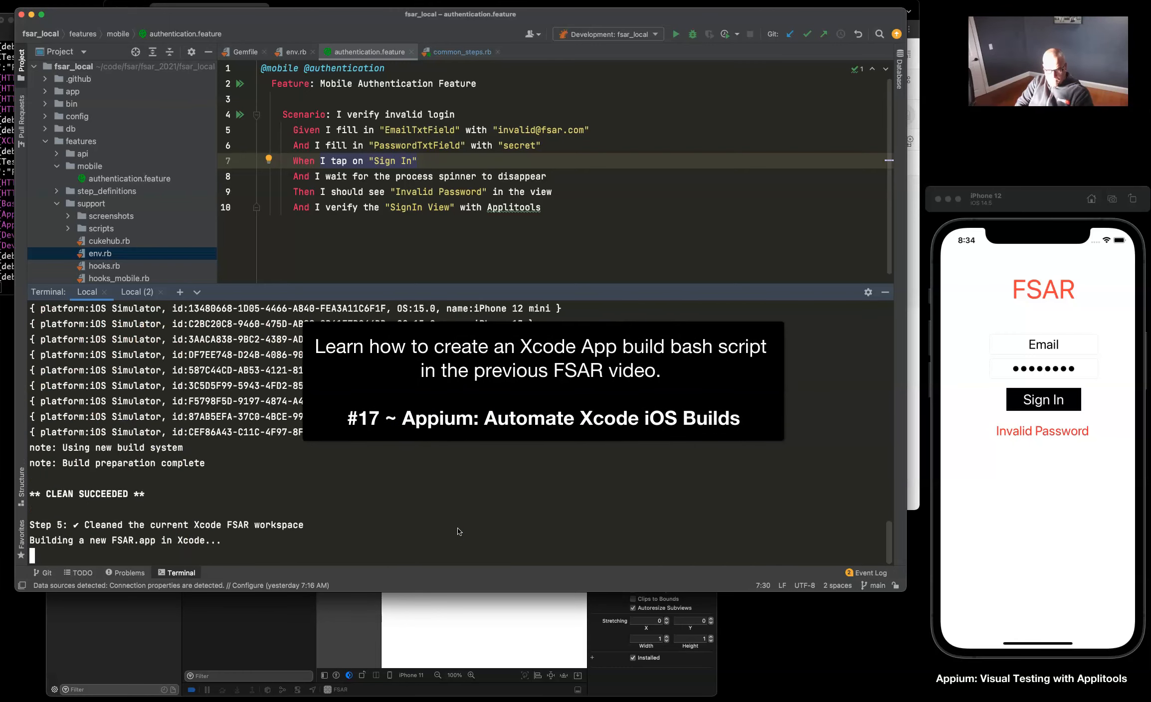
scroll("down", 3)
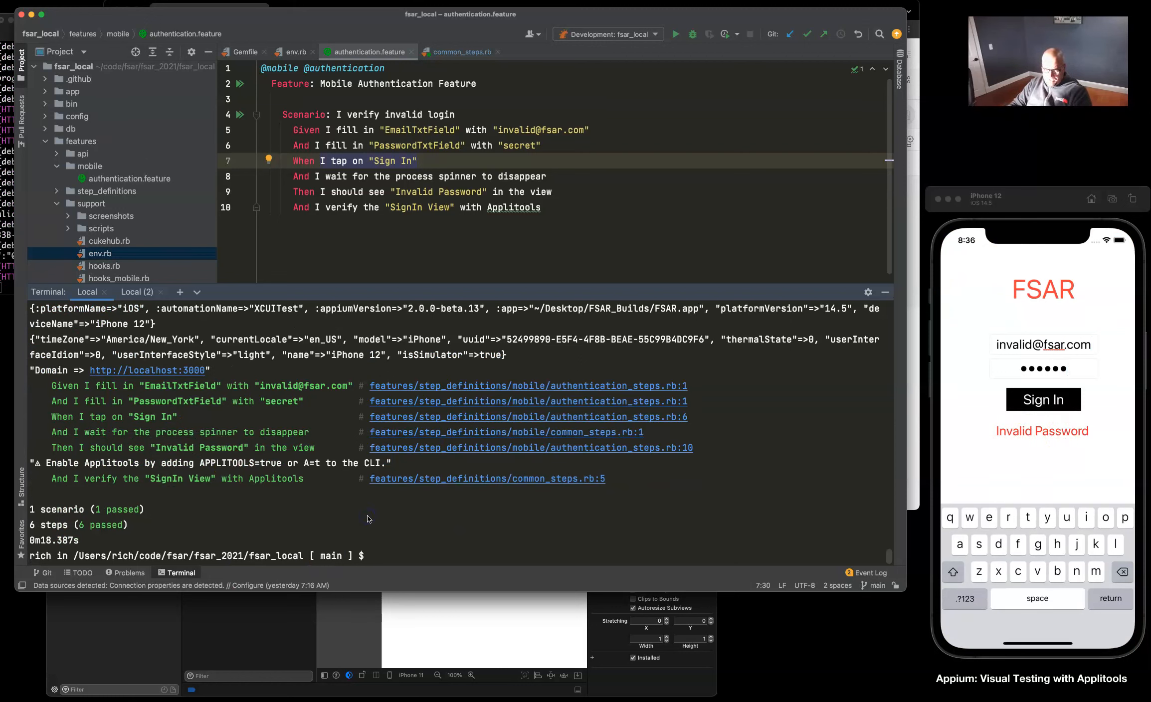
type("cucumber features/mobile/authentication.feature APPLITOOLS=true")
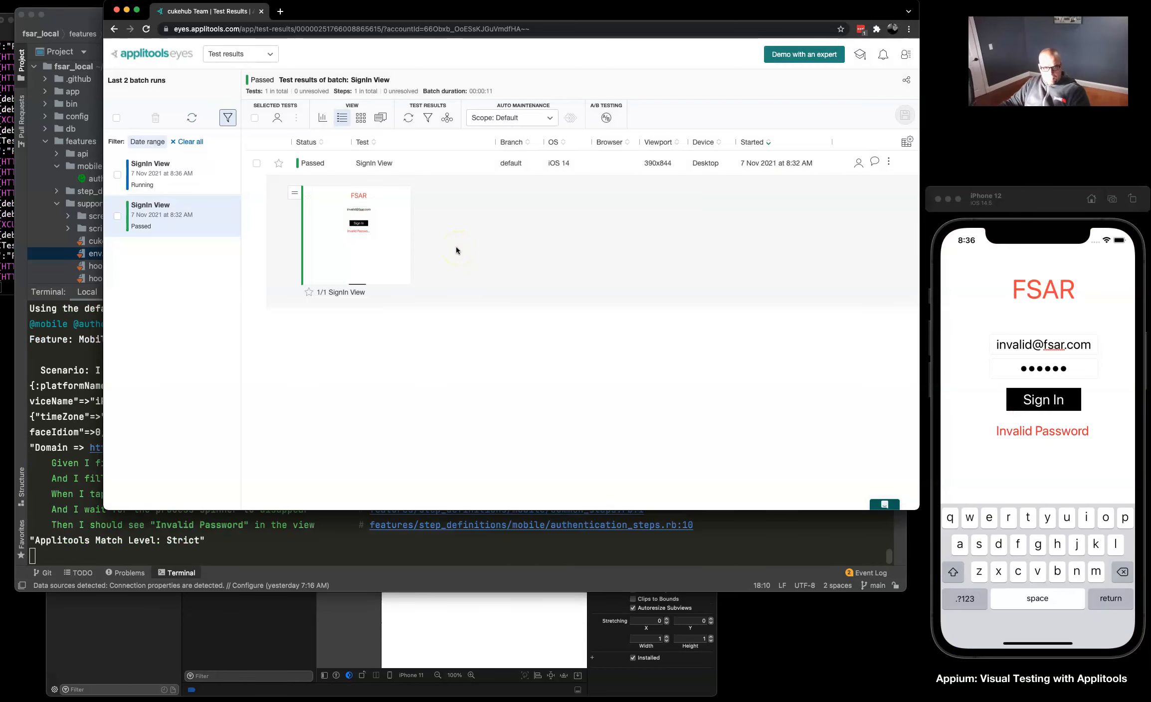
Open the latest SignIn View run's unresolved checkpoint and zoom in on the differing label
left_click(172, 174)
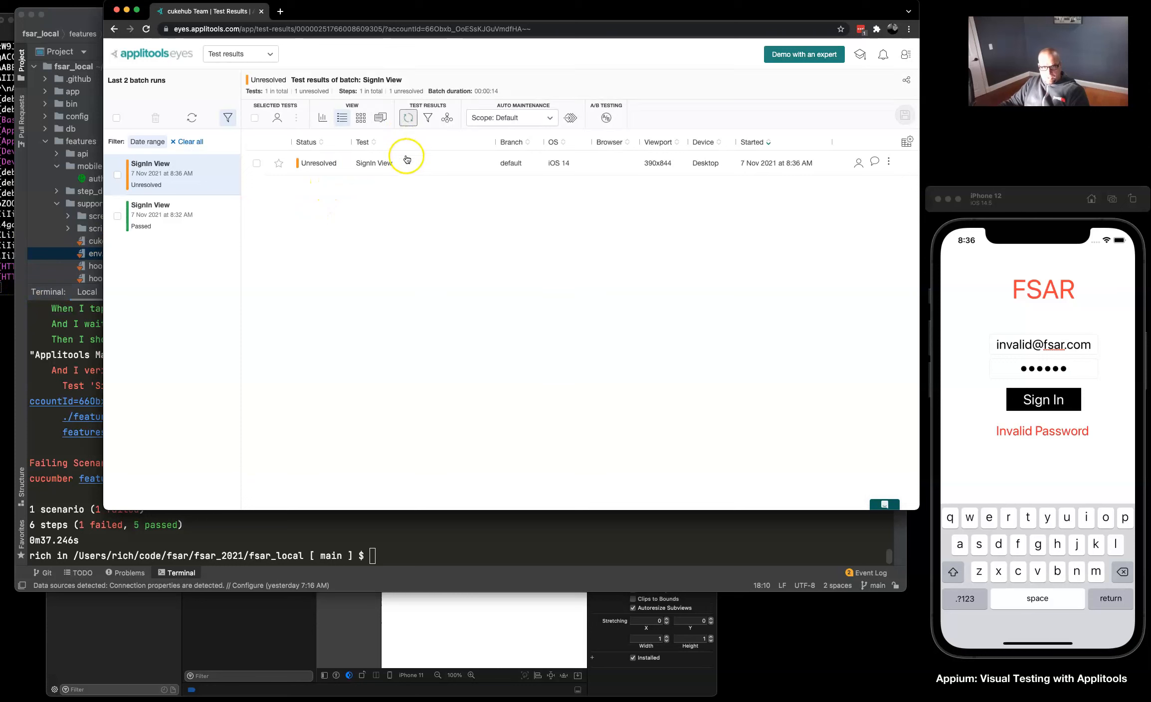
left_click(373, 162)
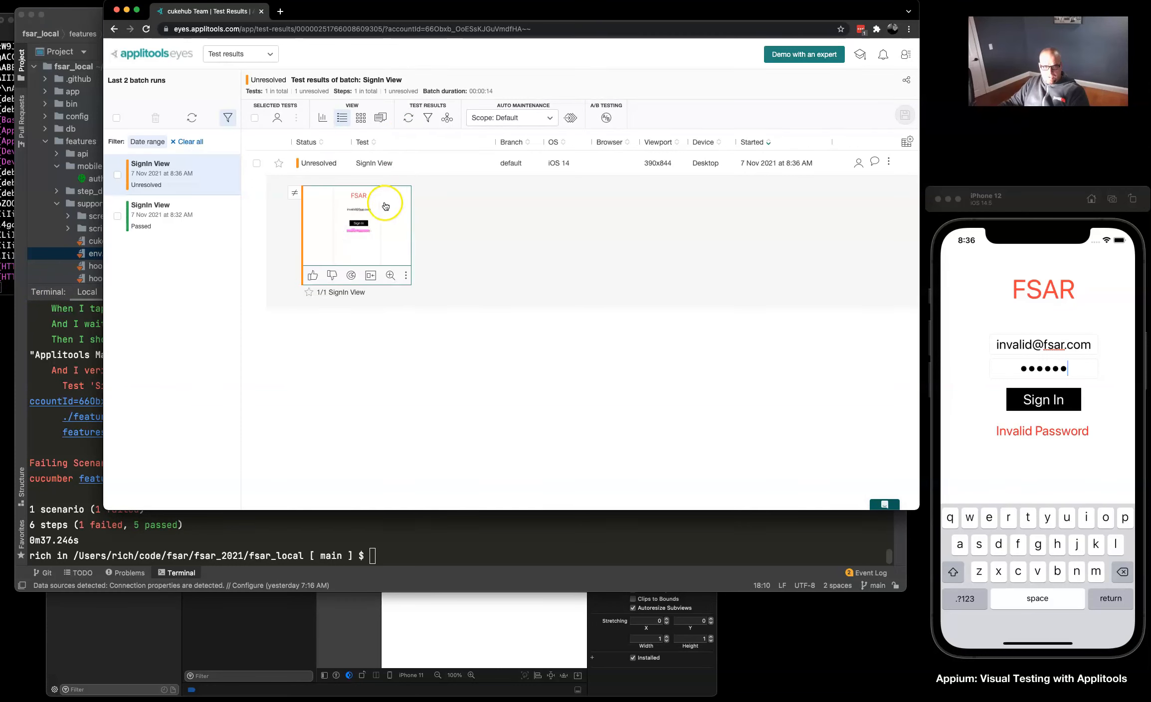
left_click(355, 227)
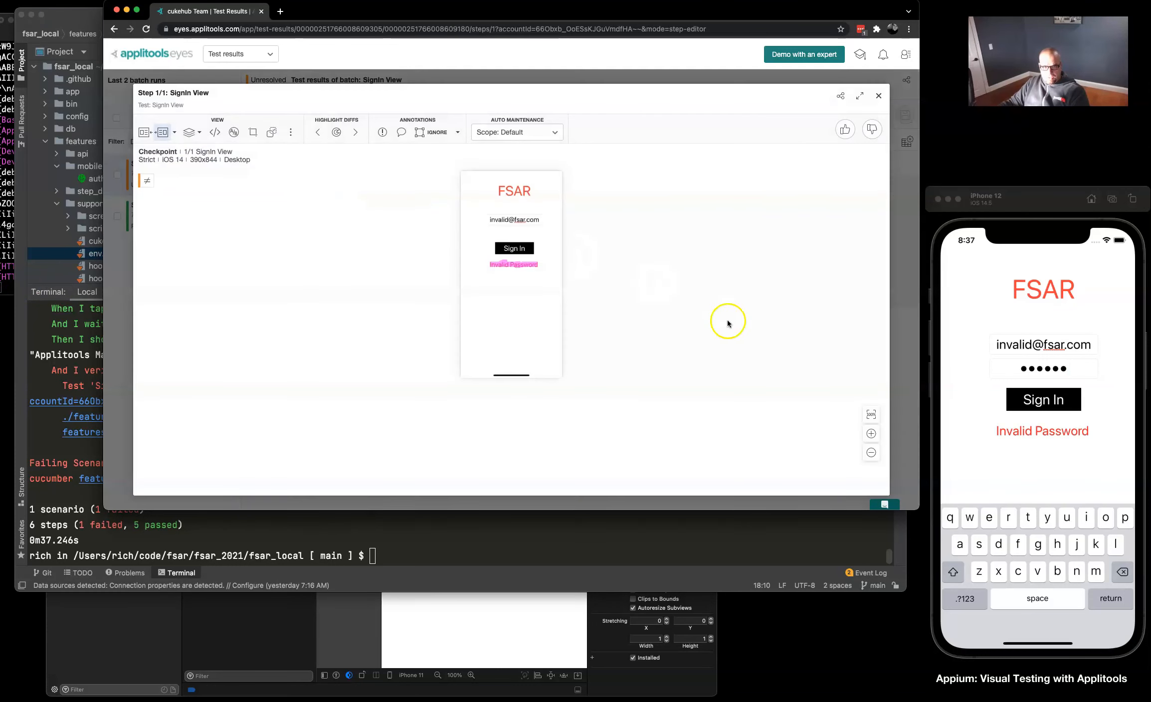
left_click(872, 433)
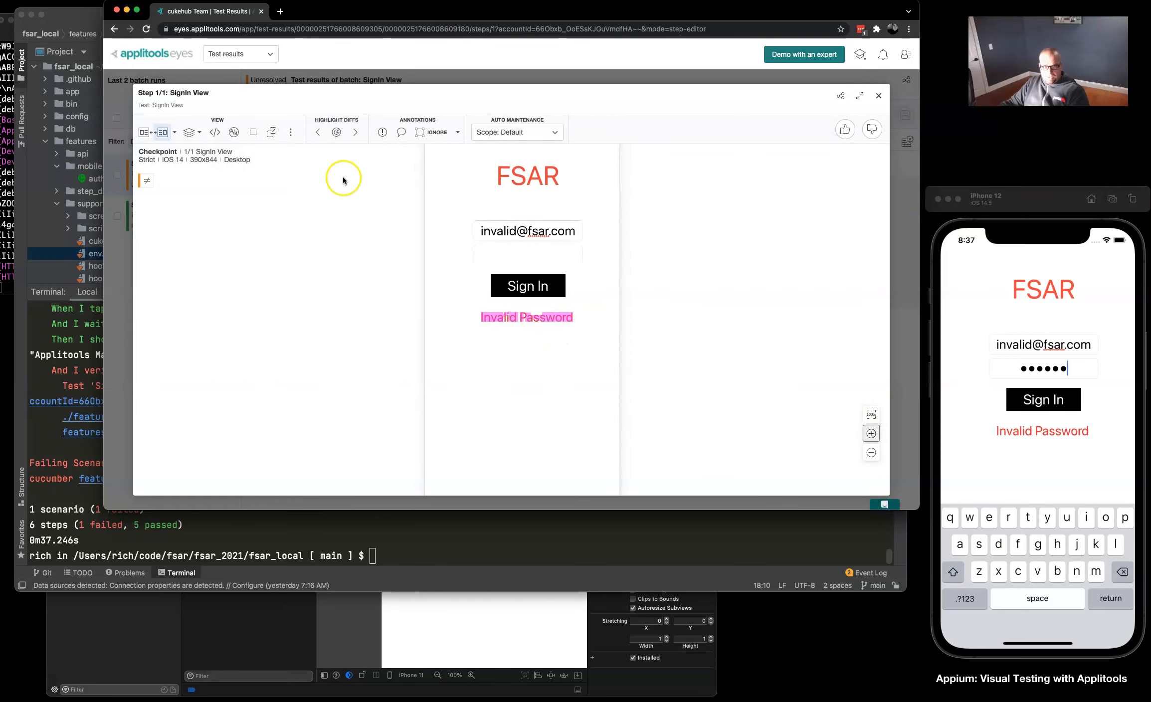
Accept the Invalid Password label difference, close the checkpoint, and save the baseline
left_click(145, 133)
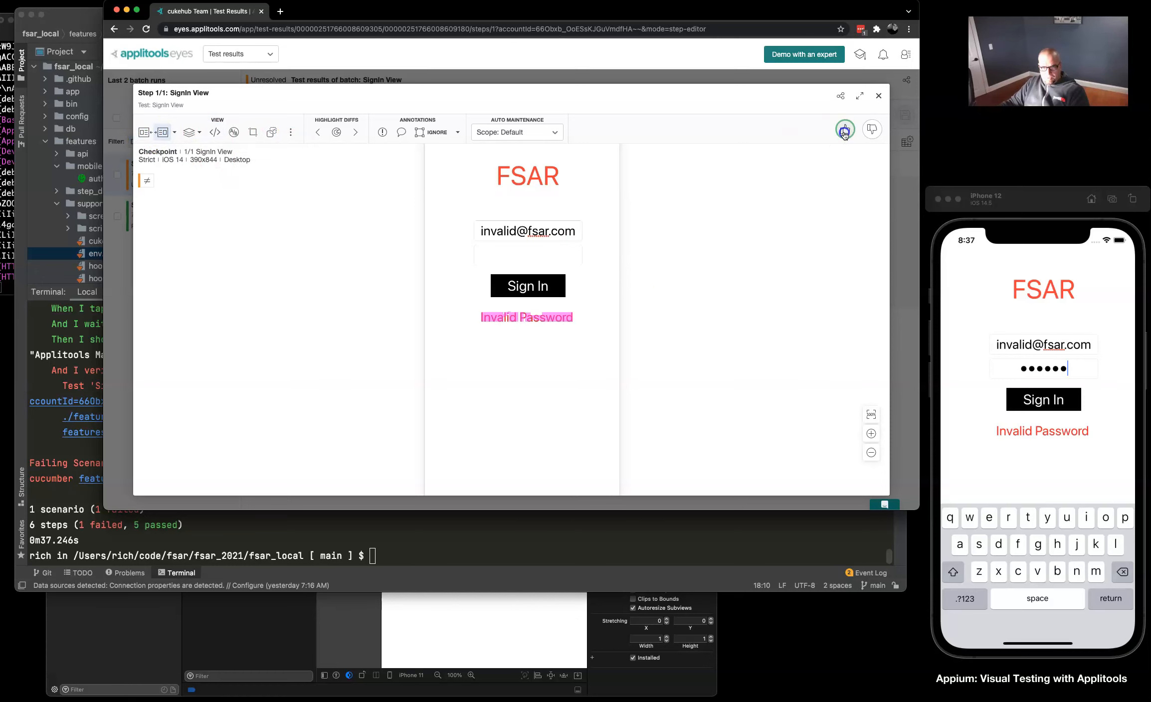
left_click(844, 130)
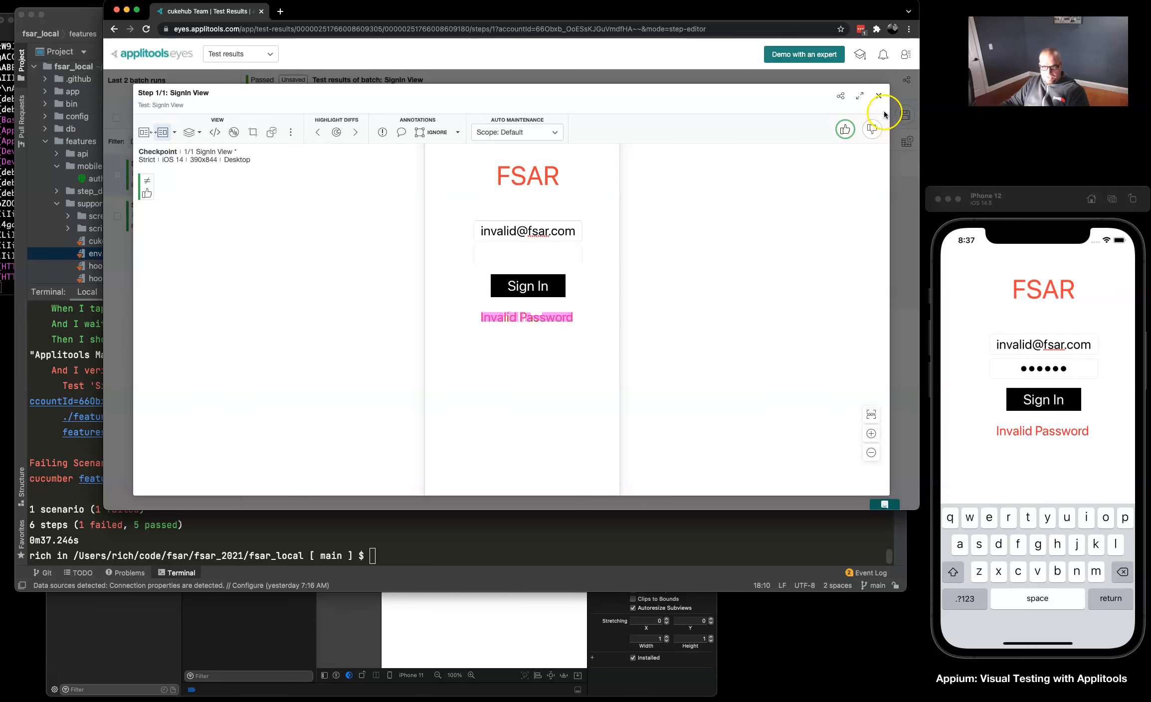
left_click(878, 96)
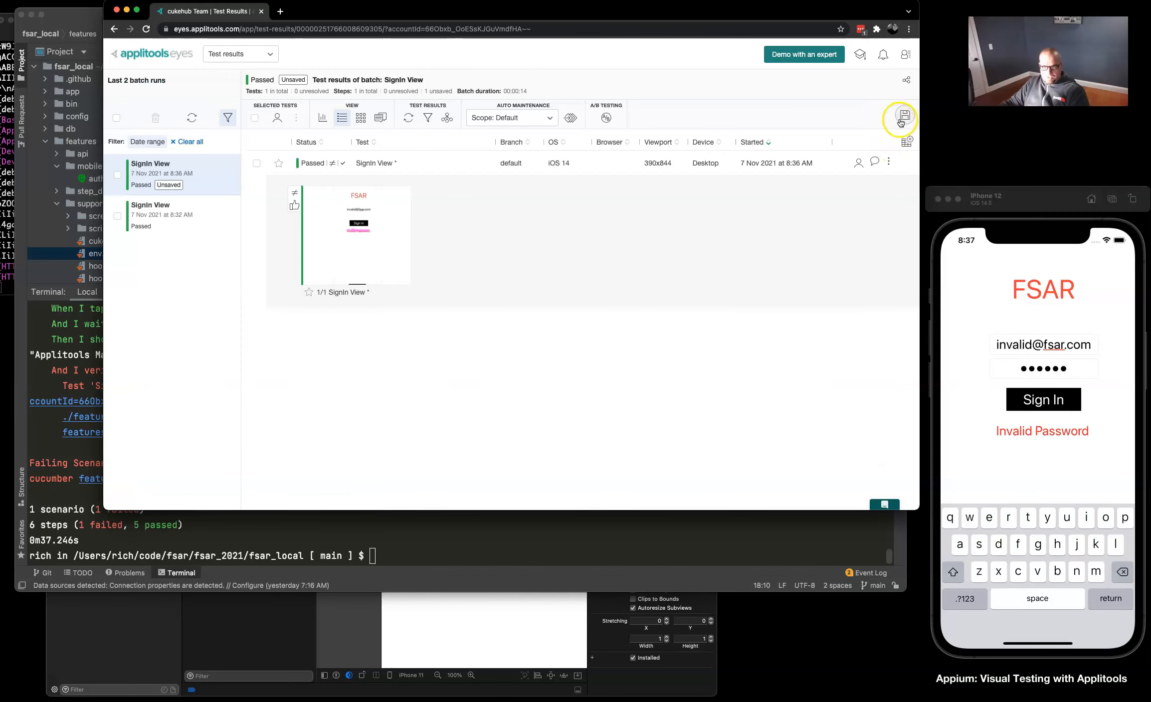
left_click(901, 117)
type("cucumber features/mobile/authentication.feature APPLITOOLS=true")
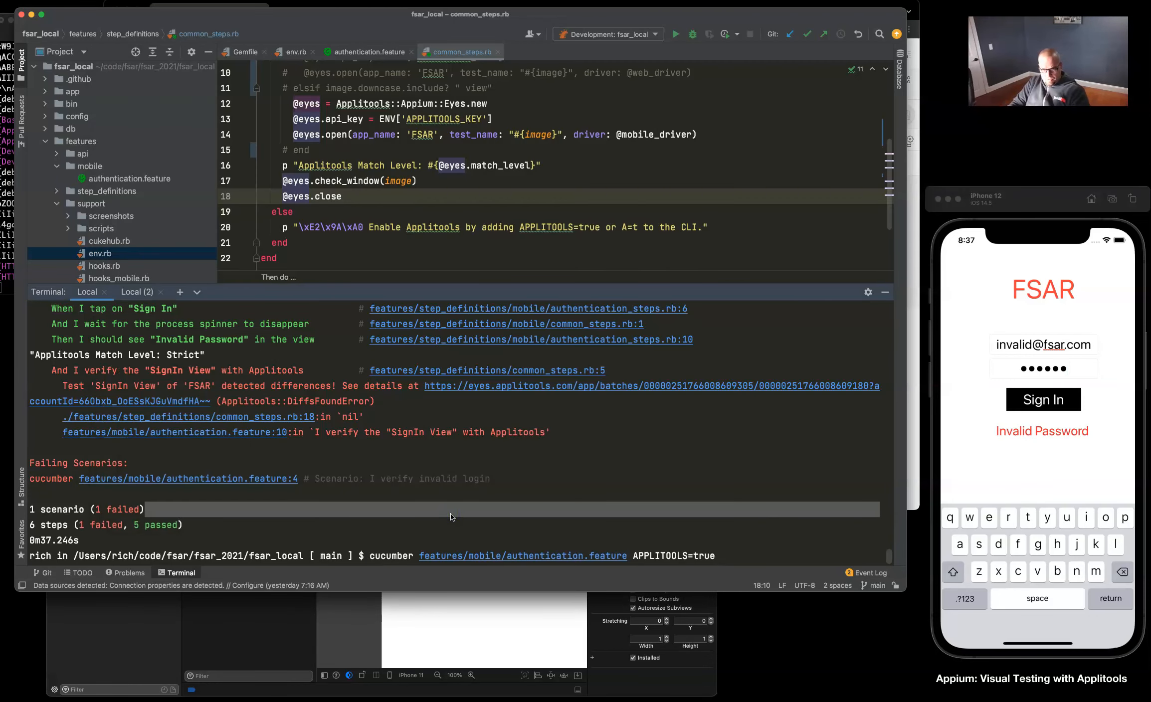
Scroll the terminal output as the authentication feature reruns against the new baseline
scroll("down", 3)
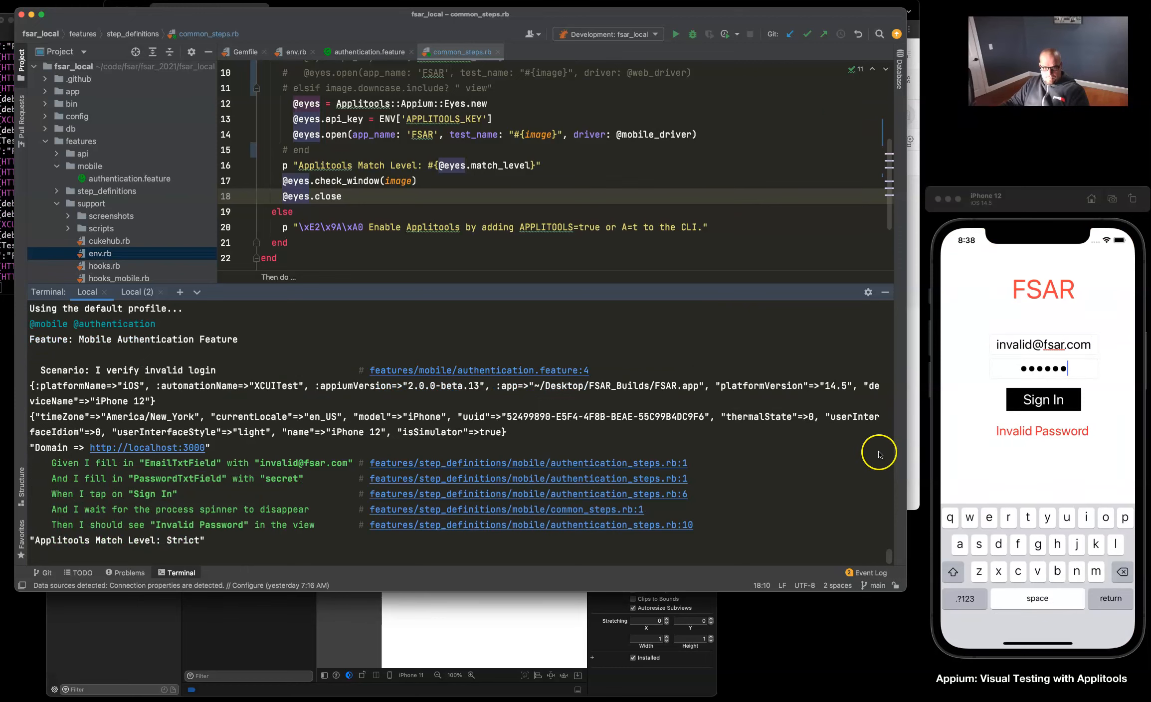
scroll("down", 3)
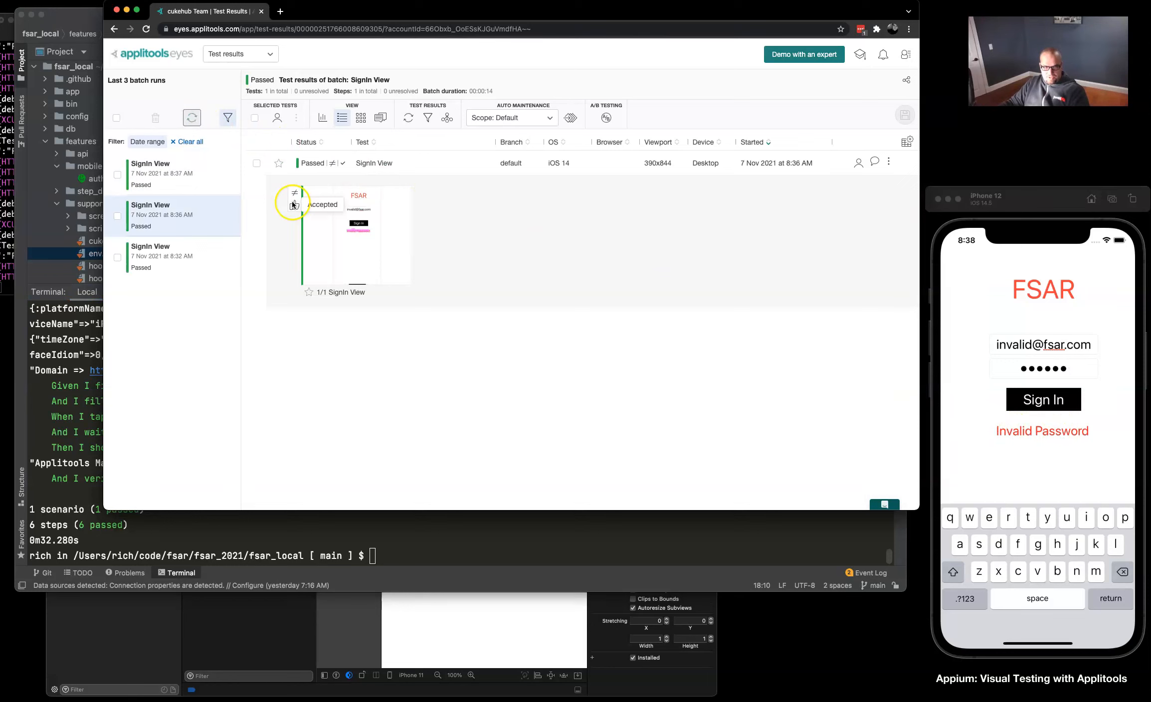
Open the newest SignIn View checkpoint, enlarge it to confirm the full Invalid Password label, then close
left_click(172, 174)
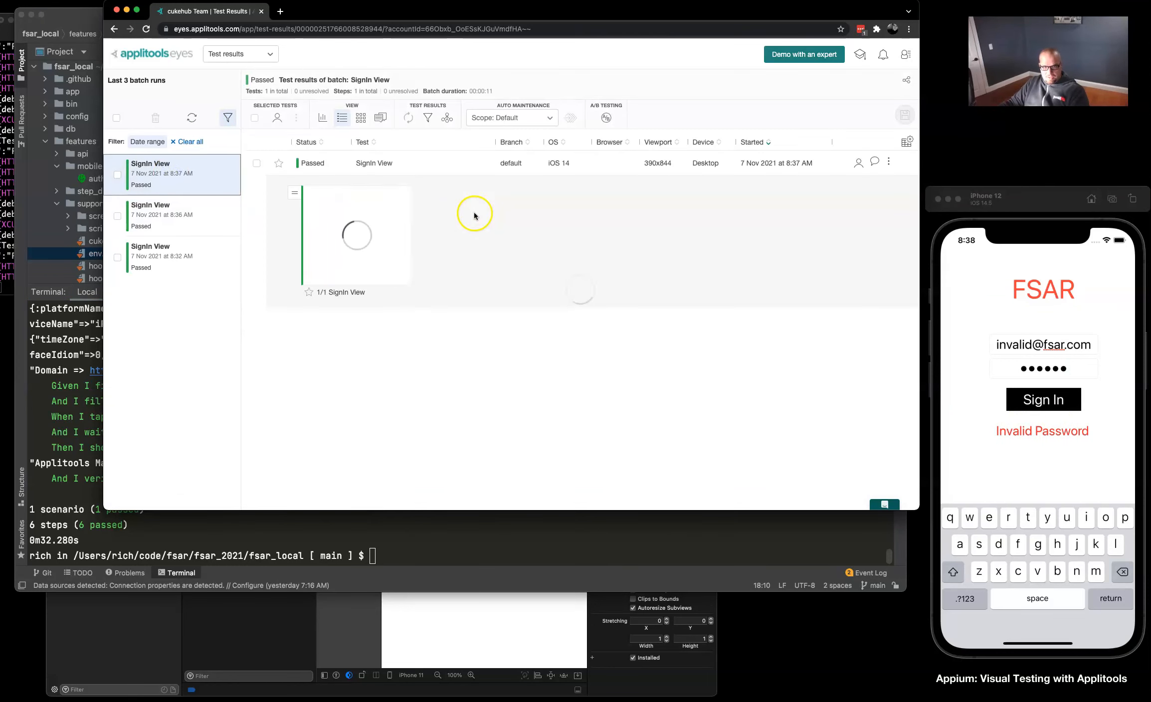
left_click(356, 235)
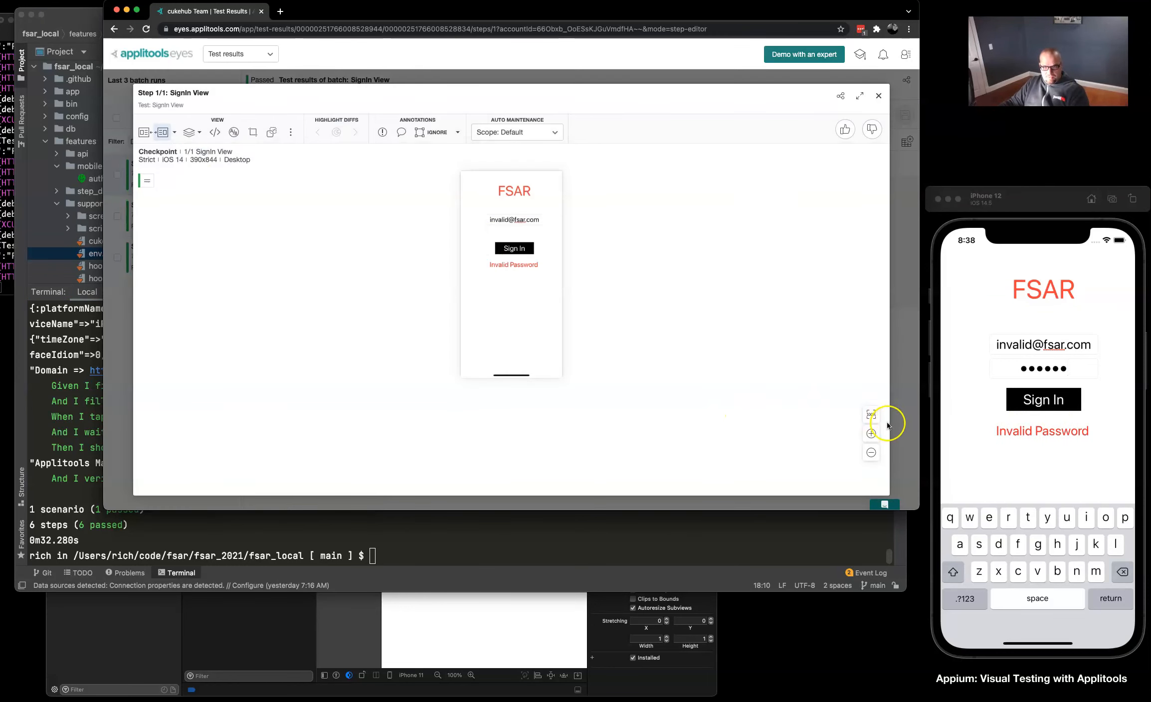
left_click(871, 433)
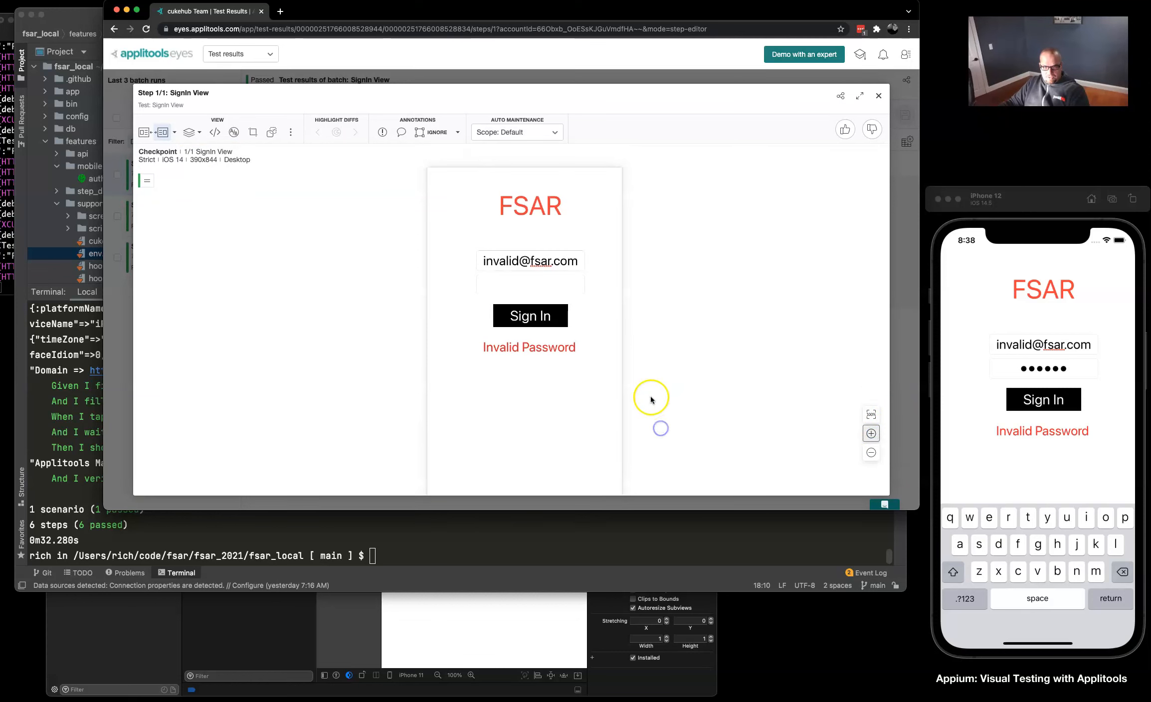
left_click(879, 96)
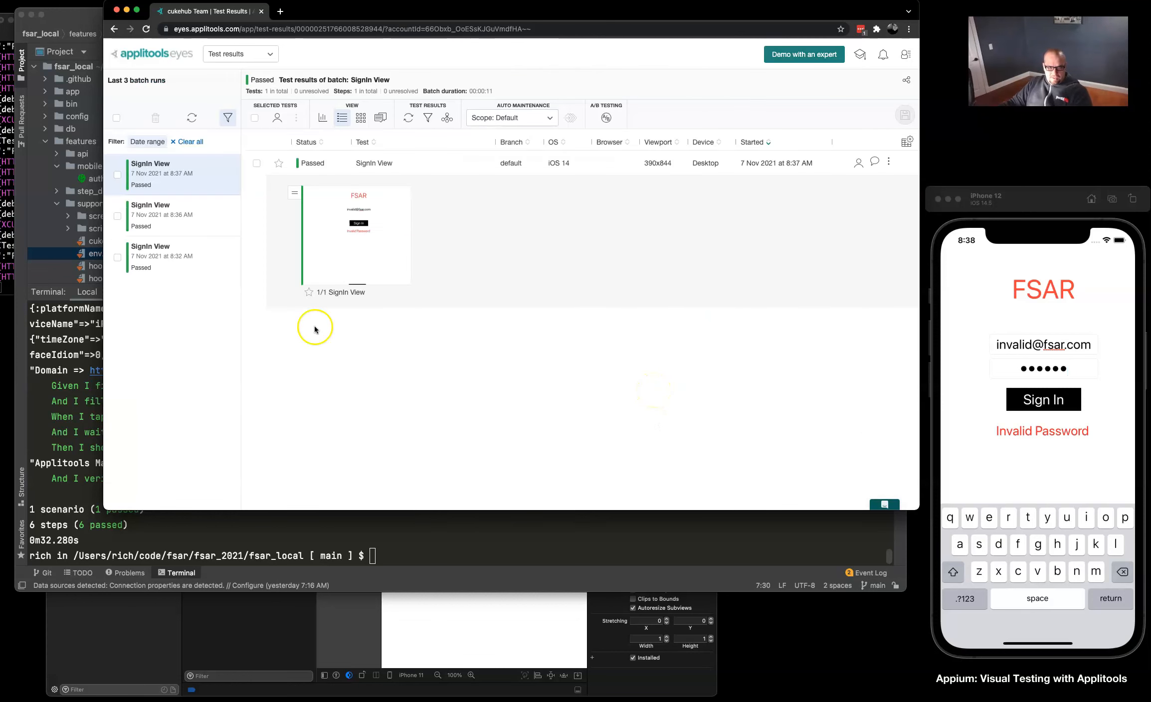
mouse_move(1024, 223)
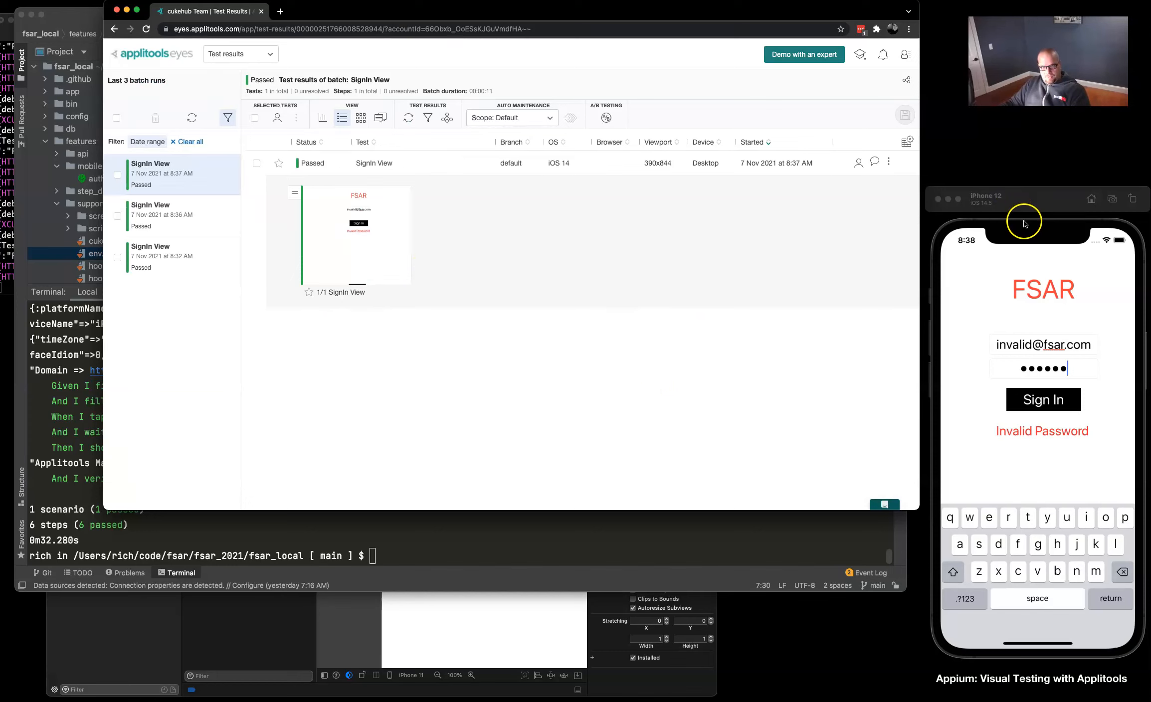